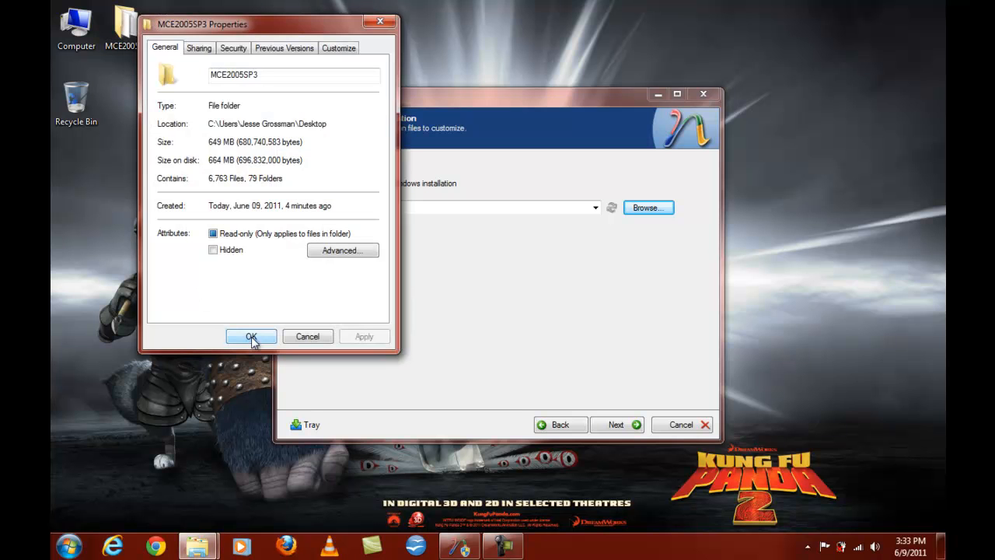
Browse to and load the MCE2005SP3 desktop folder as the Windows source.
left_click(251, 336)
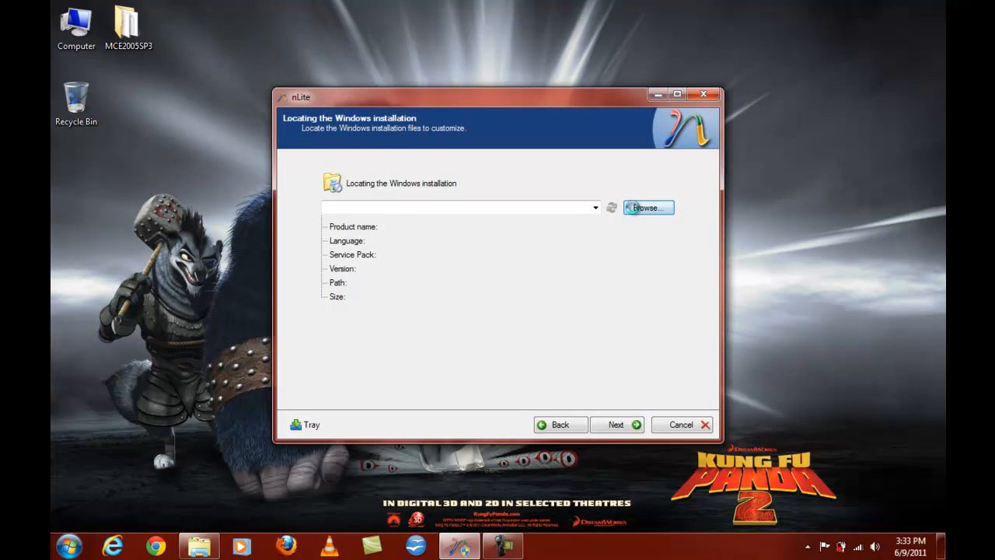
left_click(647, 208)
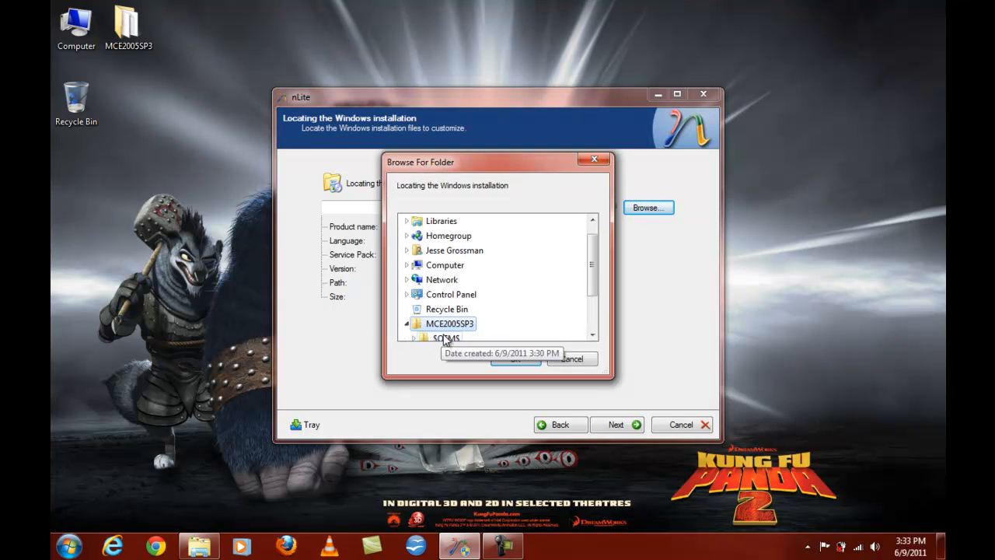
left_click(516, 358)
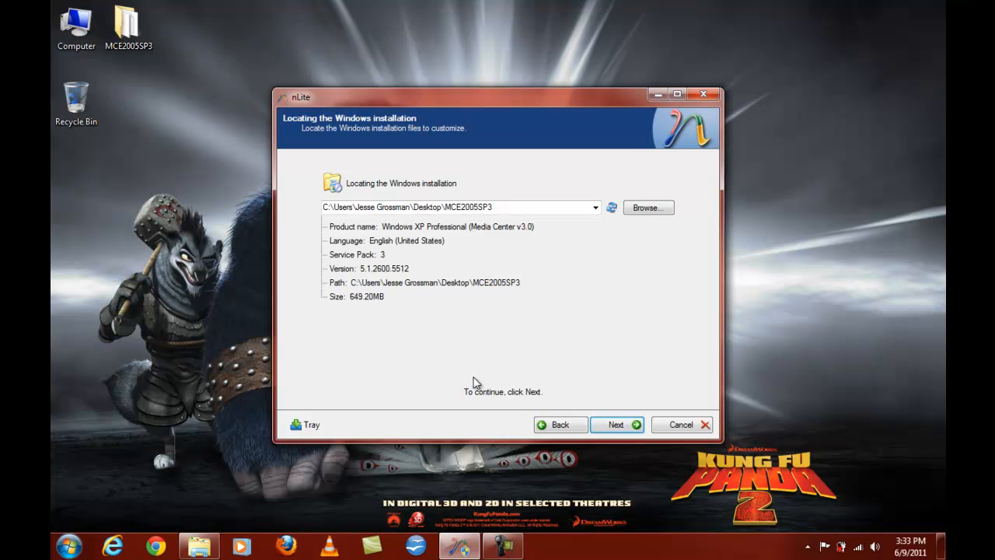
Advance to the Task Selection page.
left_click(615, 424)
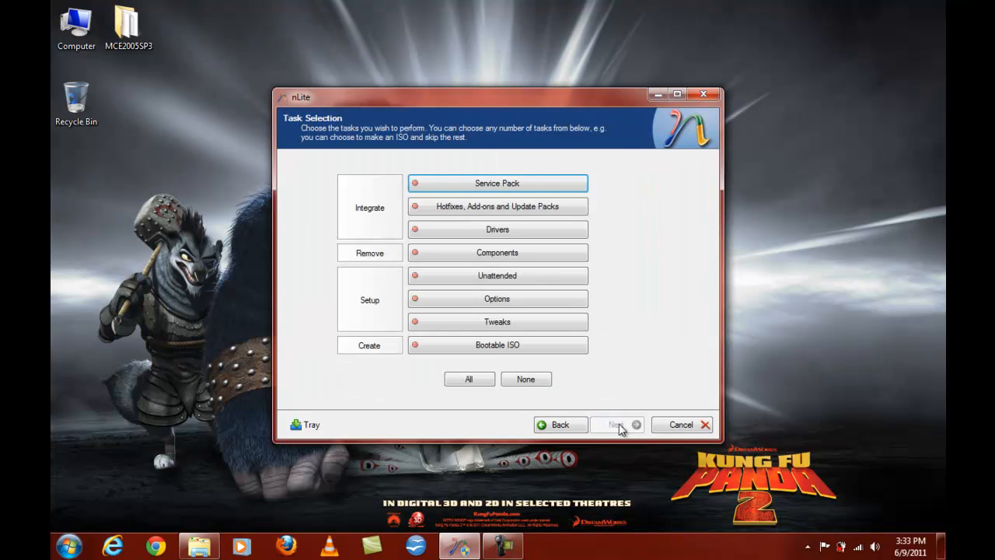
mouse_move(498, 205)
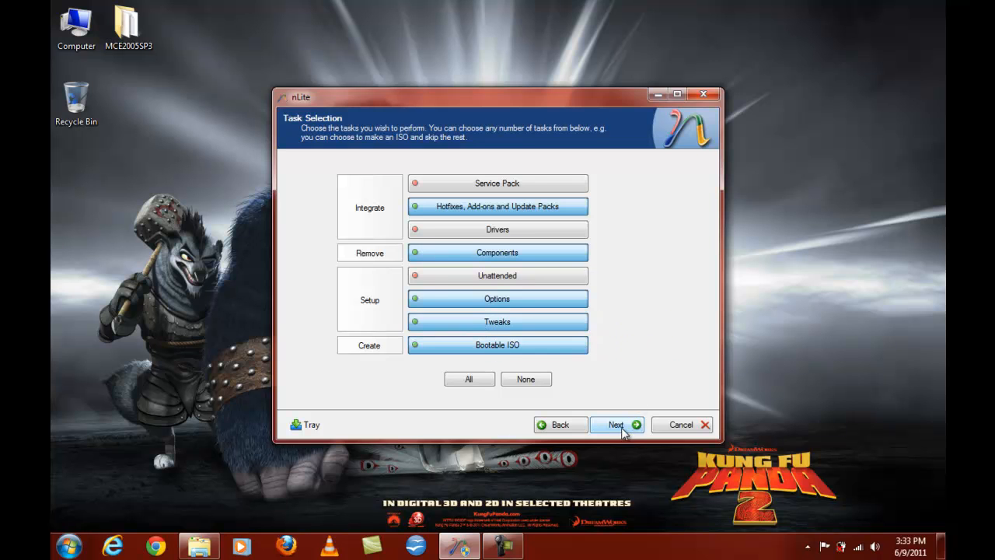
Start inserting add-on packs and navigate to the Downloads folder.
left_click(616, 424)
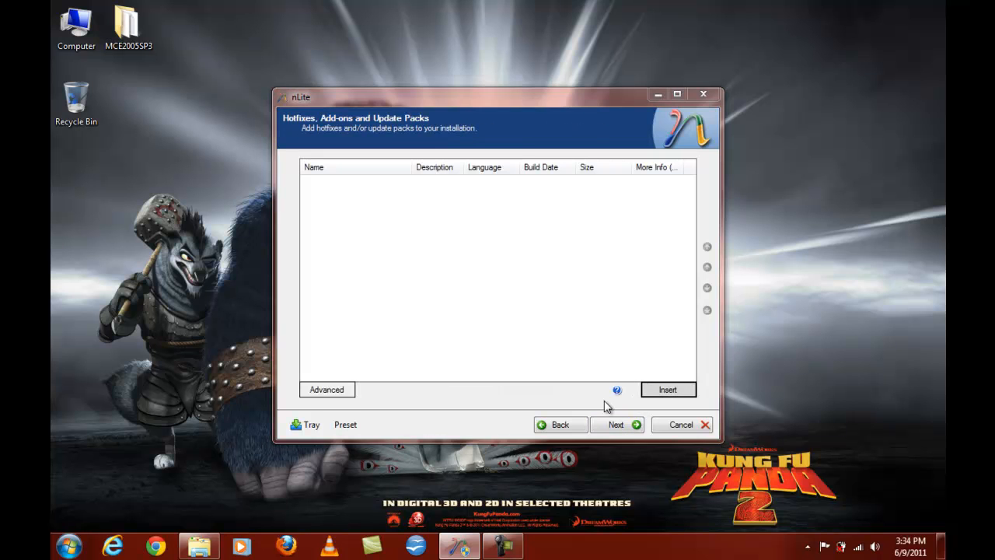
left_click(667, 389)
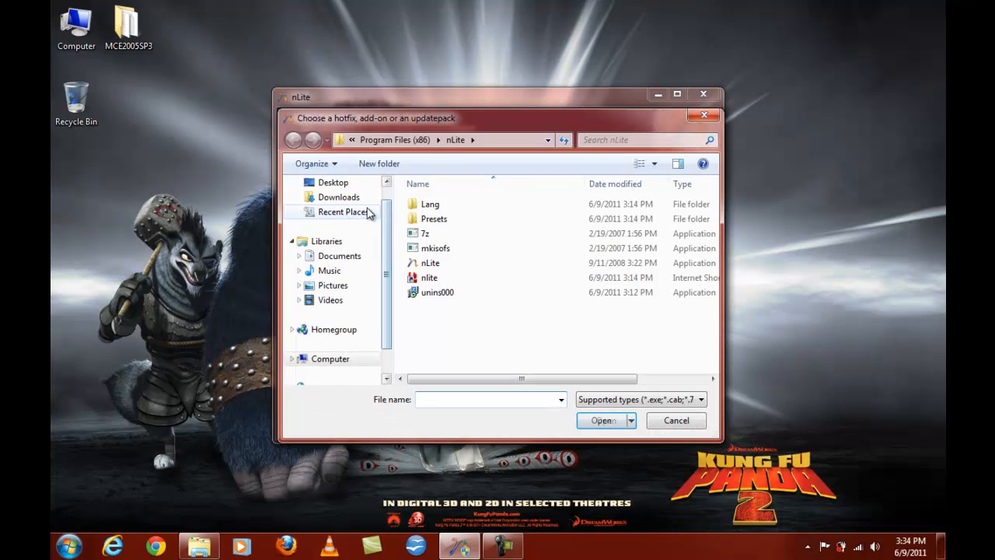
left_click(339, 195)
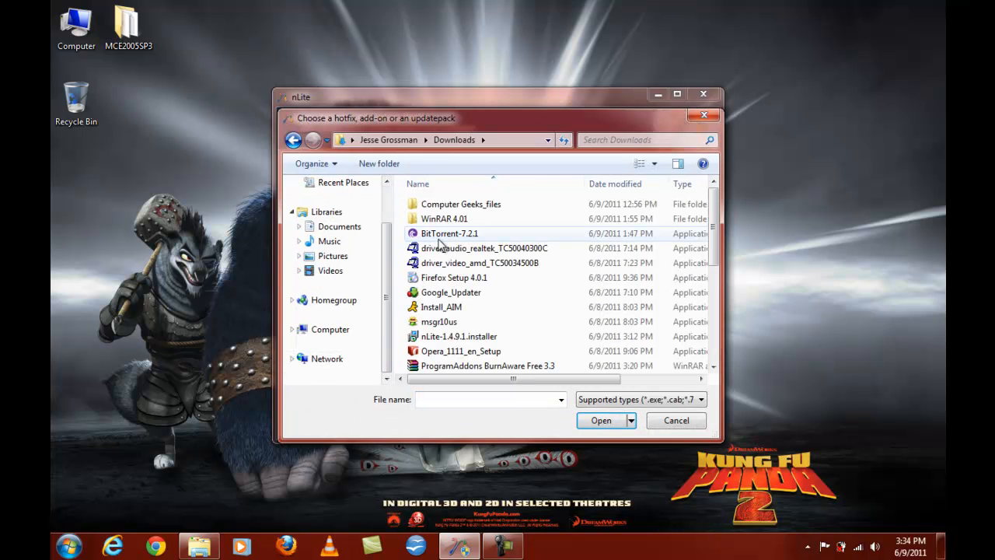
scroll("down", 3)
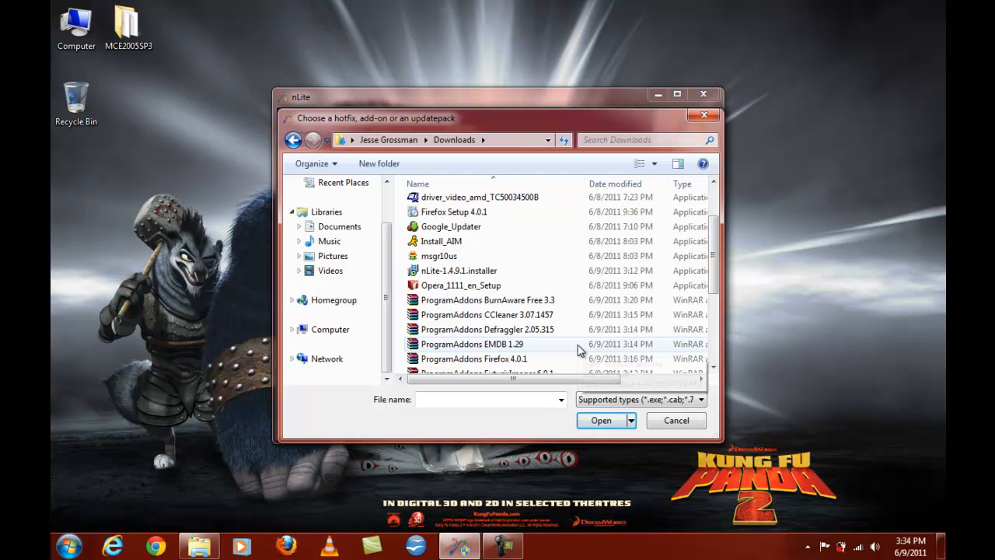
mouse_move(488, 300)
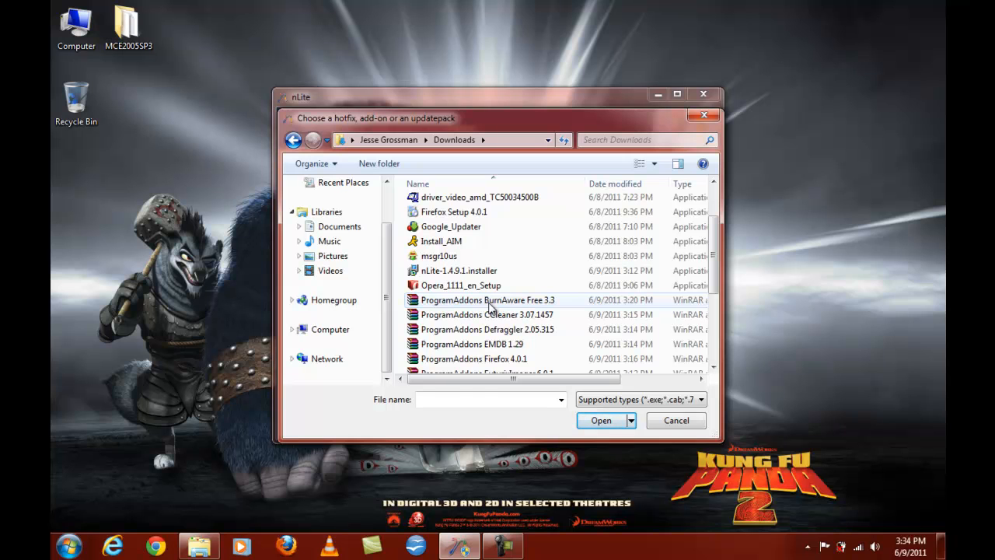
Select the ten ProgramAddons archives (Defraggler through VLC) and add them for integration.
left_click(487, 329)
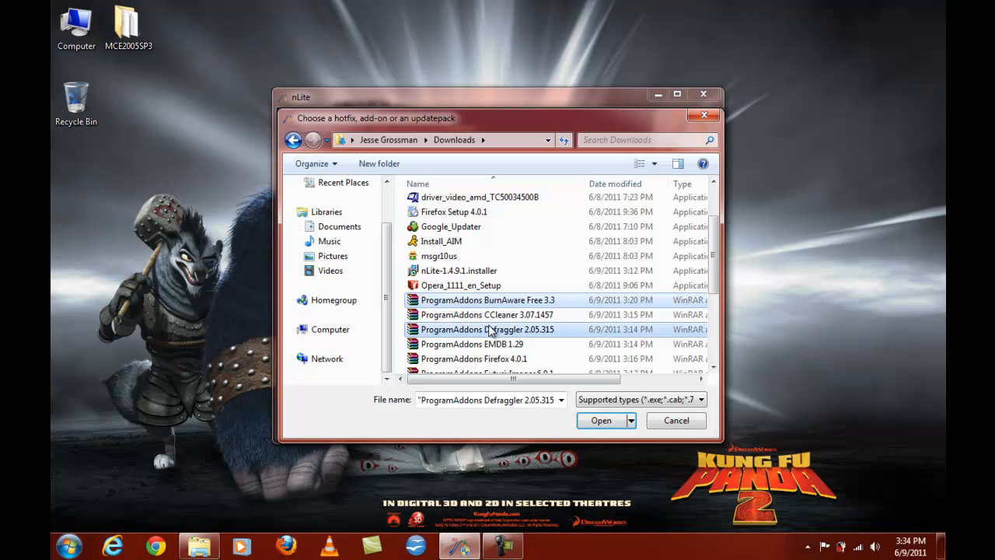
left_click(486, 301)
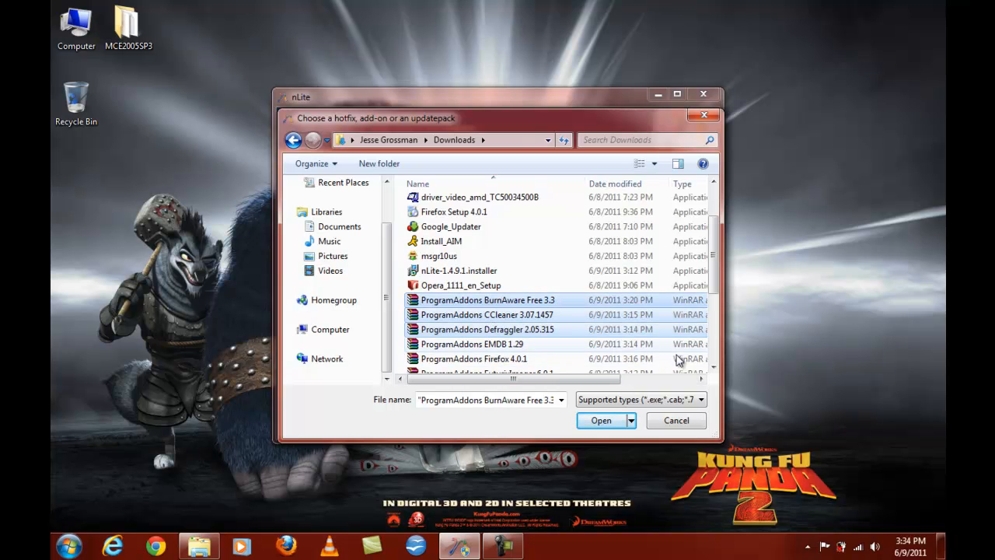
scroll("down", 3)
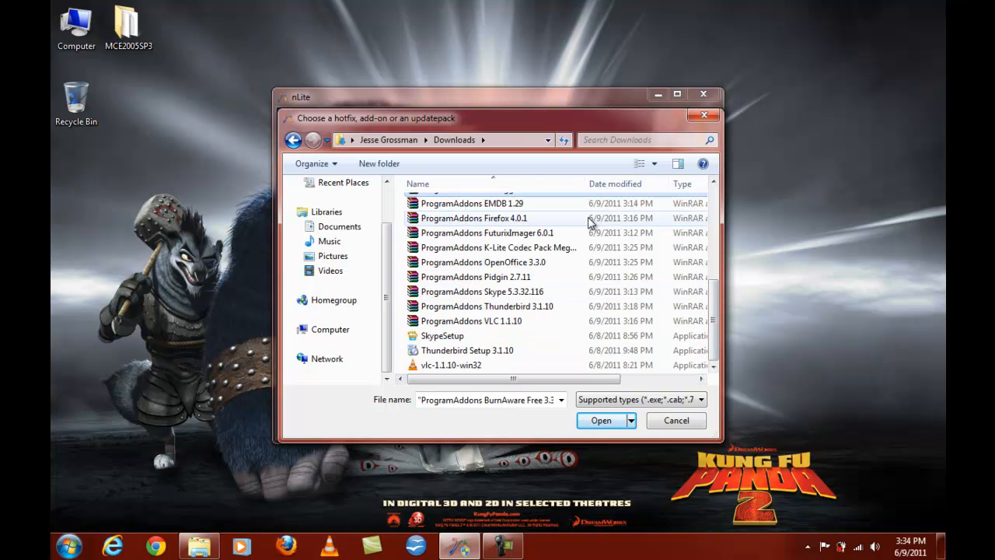
mouse_move(572, 252)
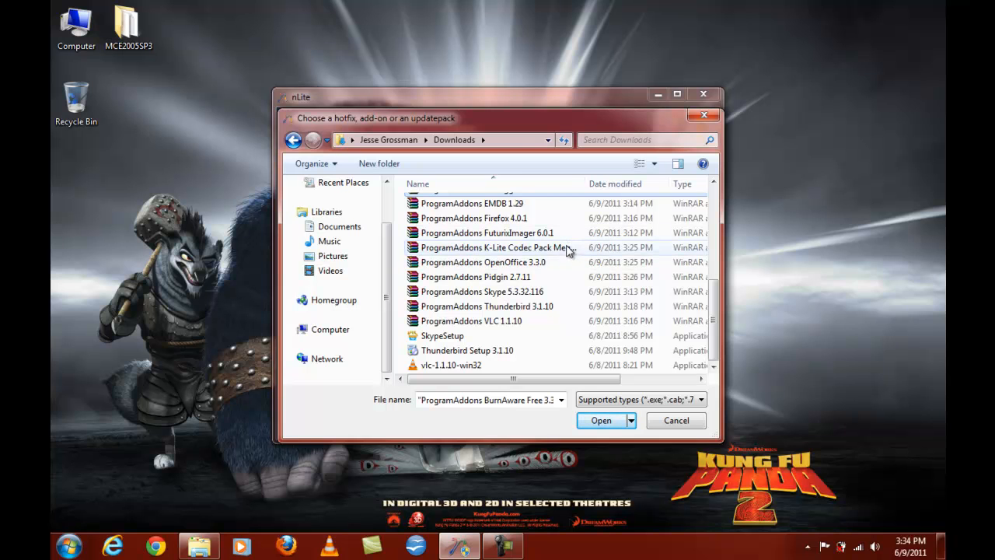
mouse_move(566, 264)
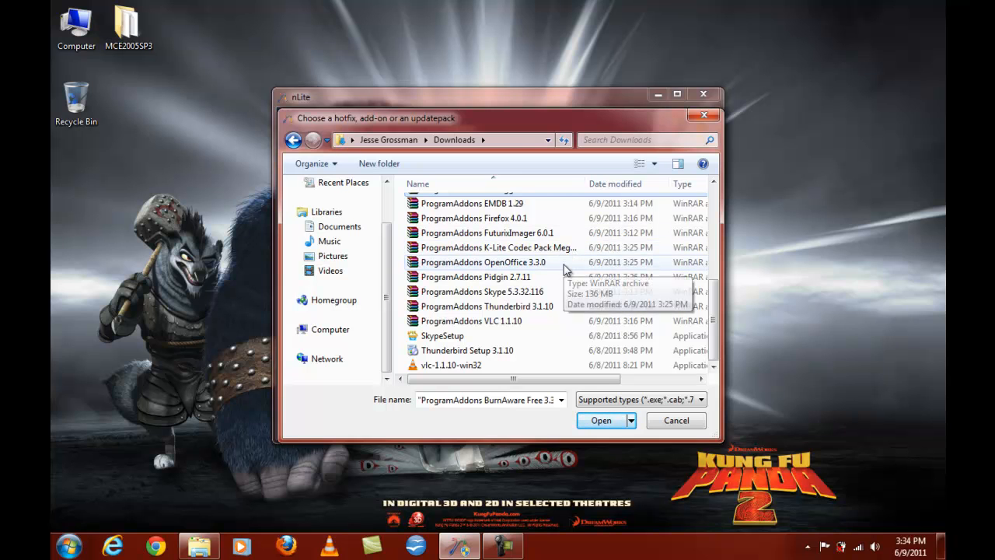
mouse_move(563, 294)
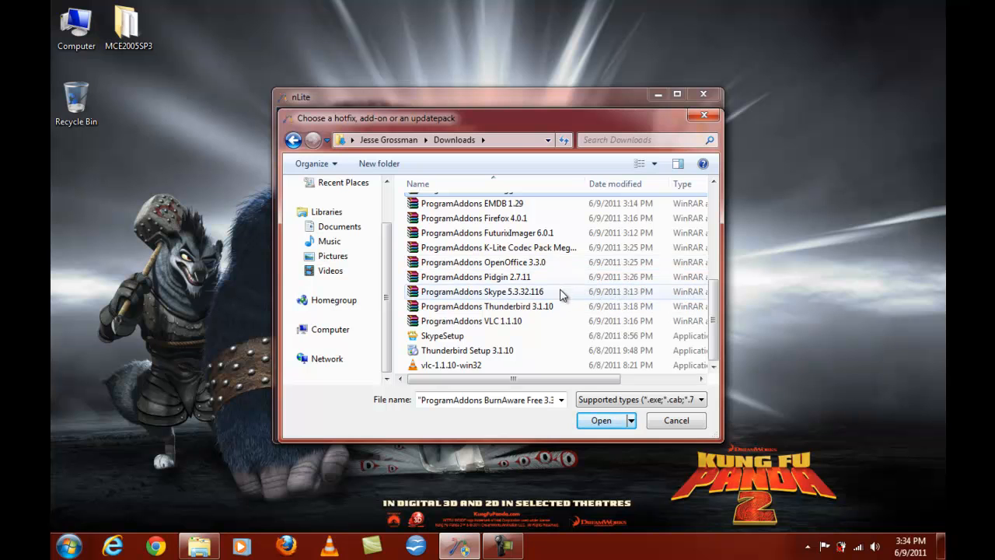
mouse_move(558, 321)
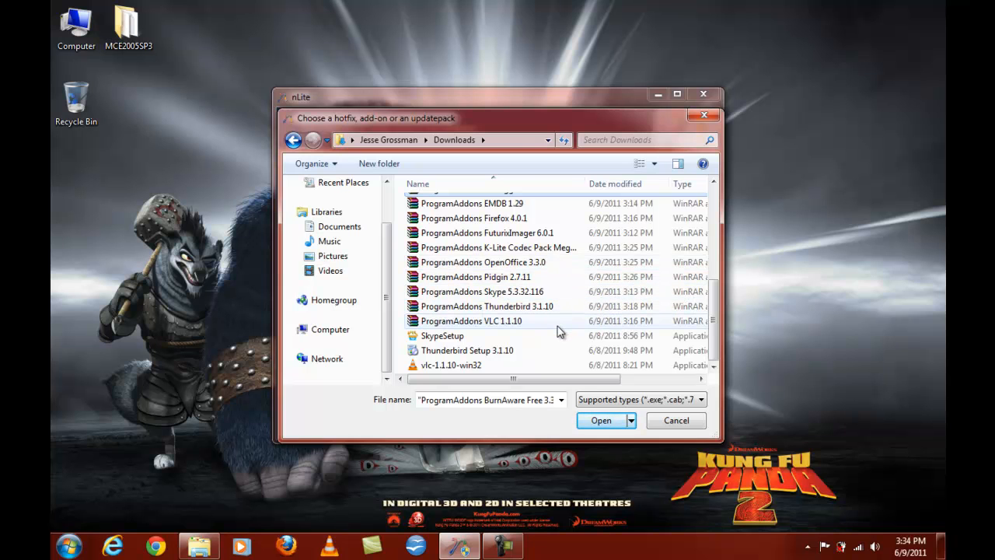
left_click(473, 320)
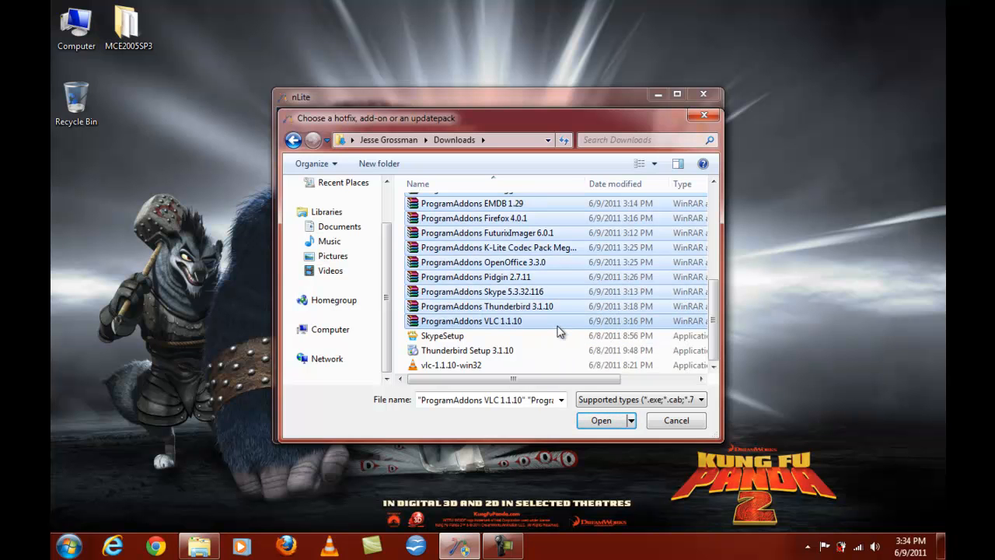
left_click(601, 420)
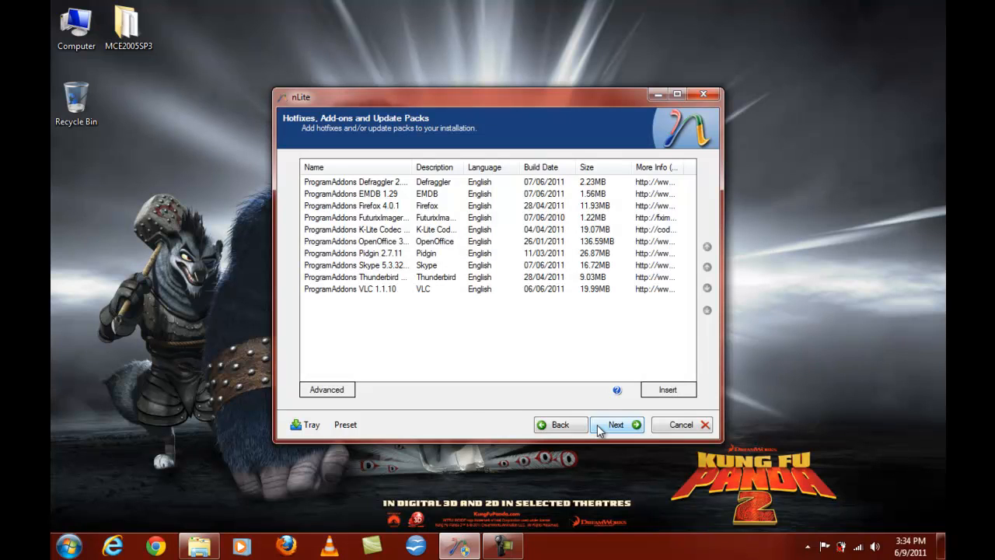
mouse_move(550, 404)
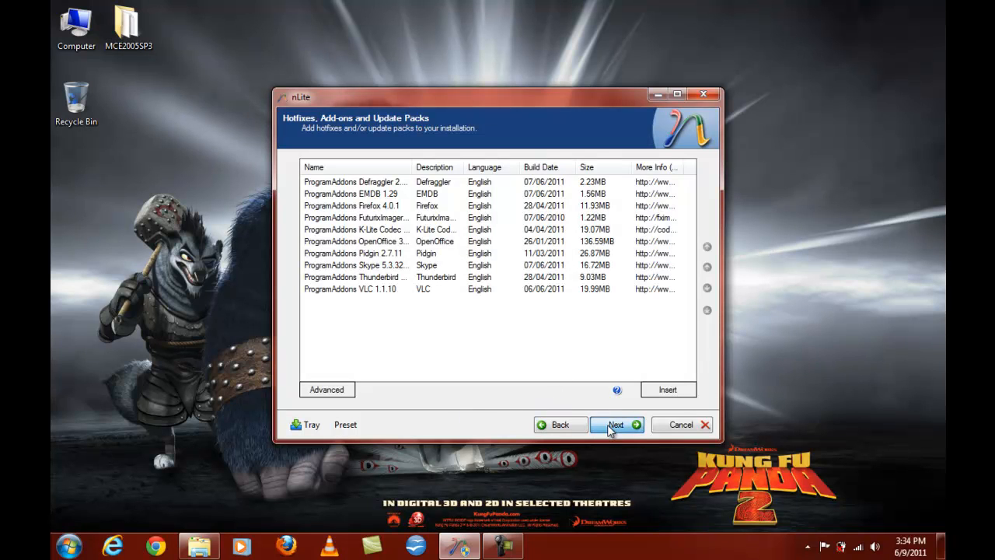
Keep Cameras and Camcorders protected in the Compatibility dialog and confirm.
left_click(615, 424)
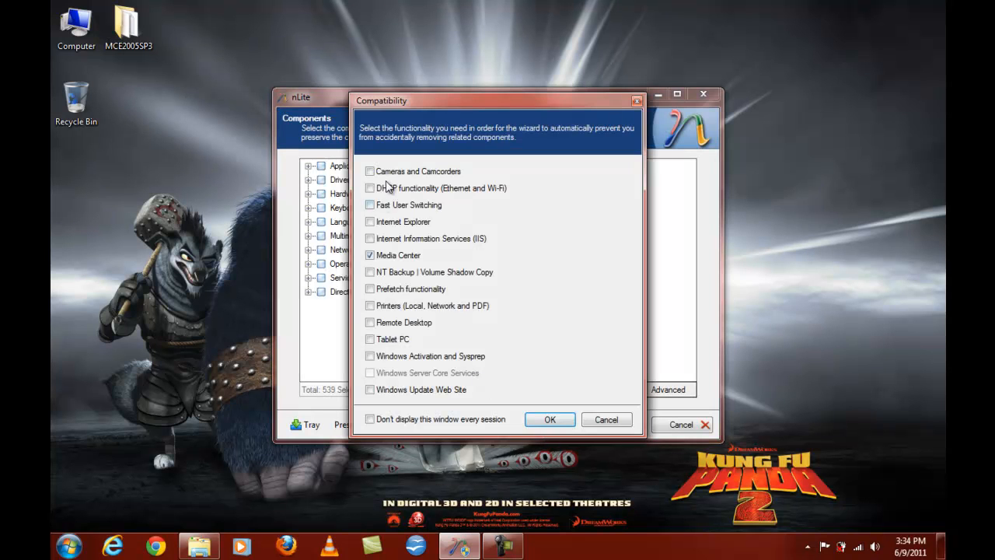
left_click(370, 171)
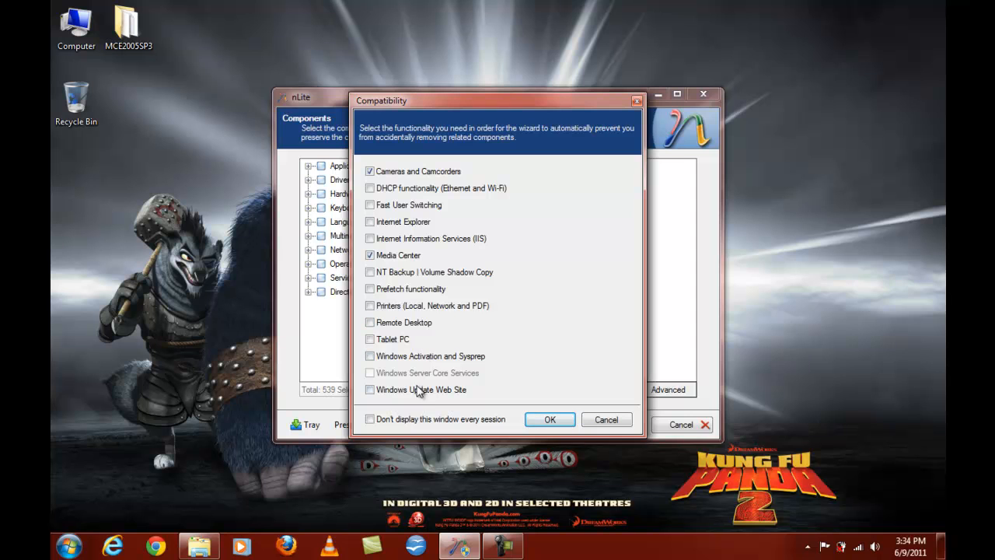
left_click(551, 420)
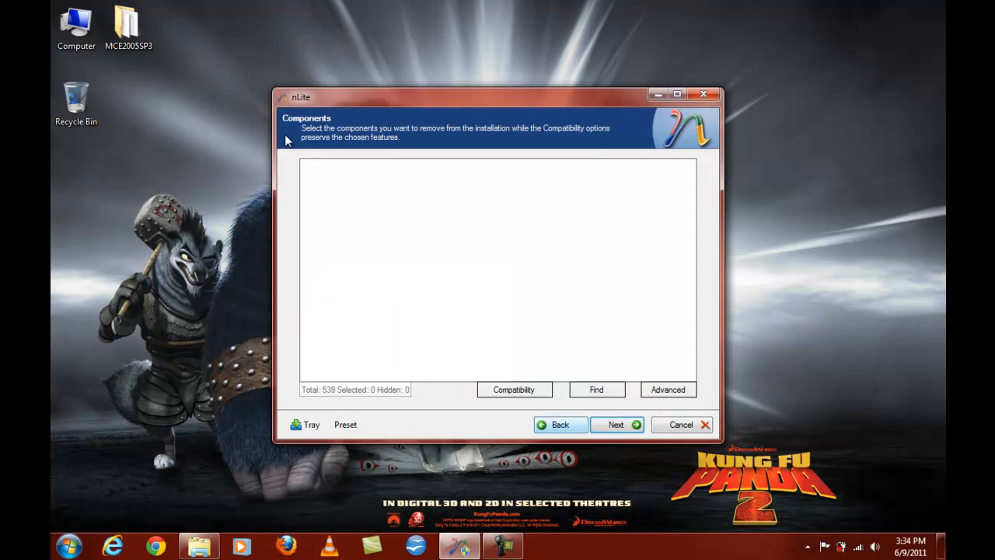
left_click(311, 168)
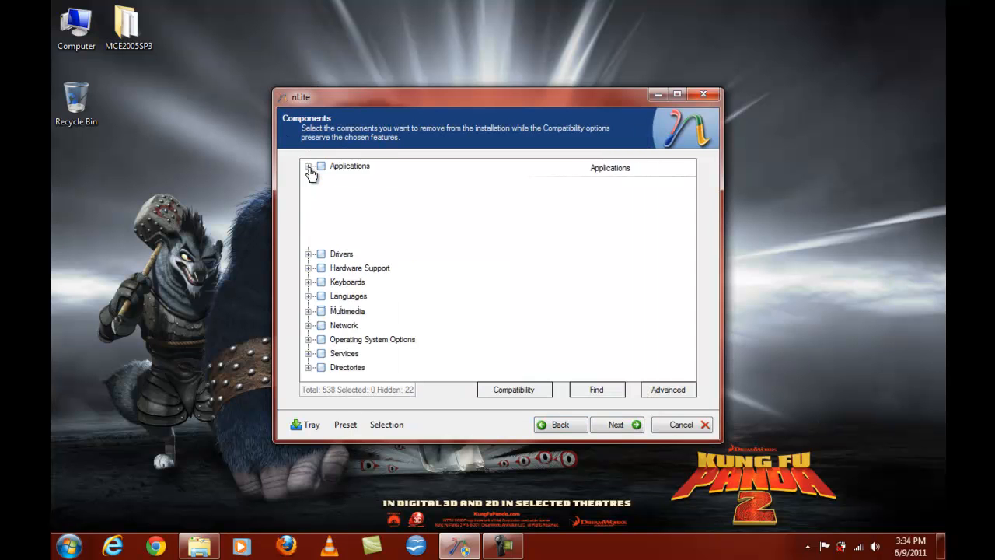
left_click(310, 165)
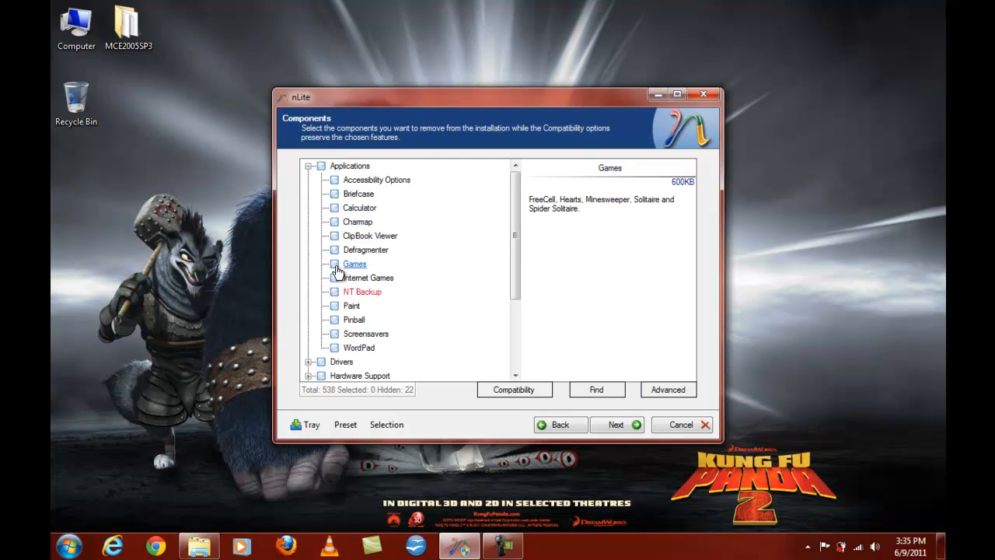
left_click(334, 277)
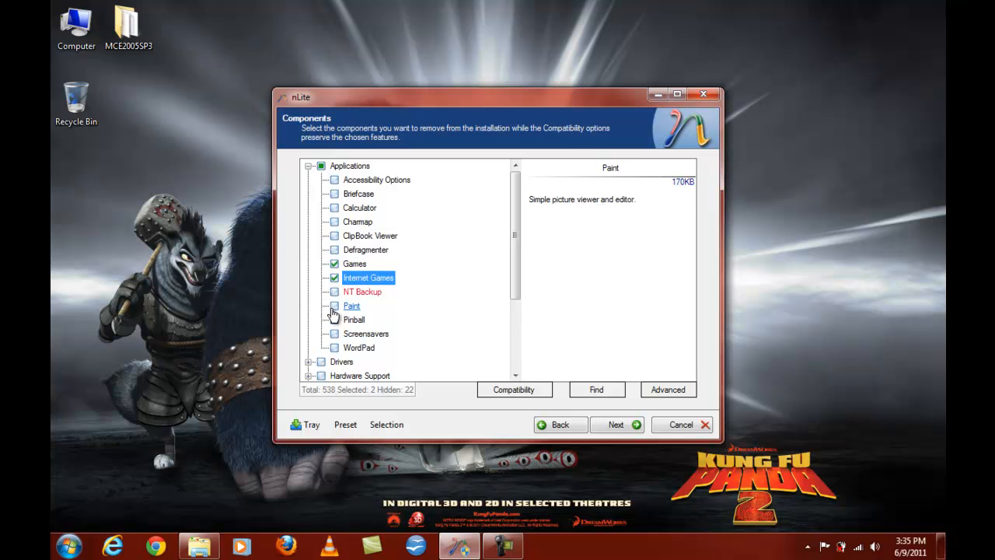
left_click(333, 320)
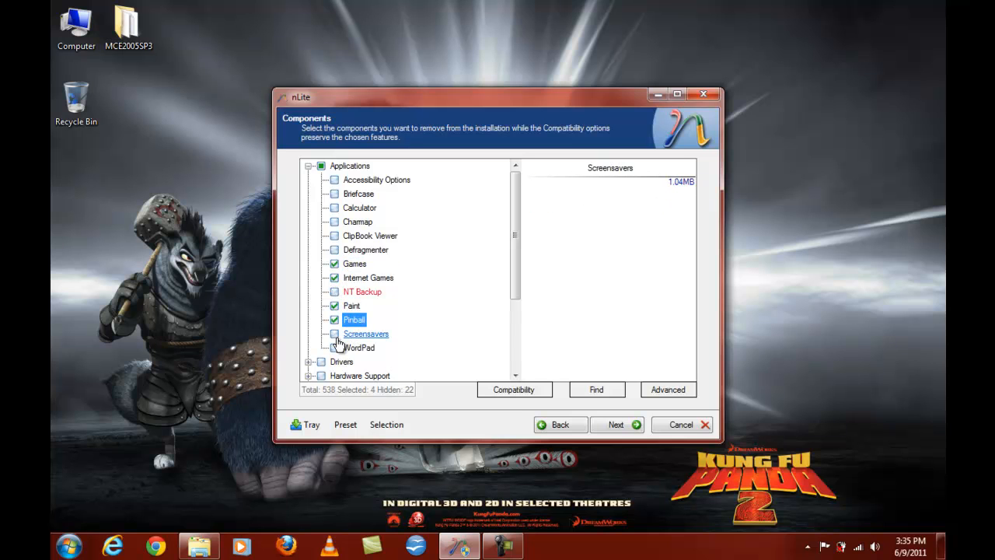
left_click(334, 333)
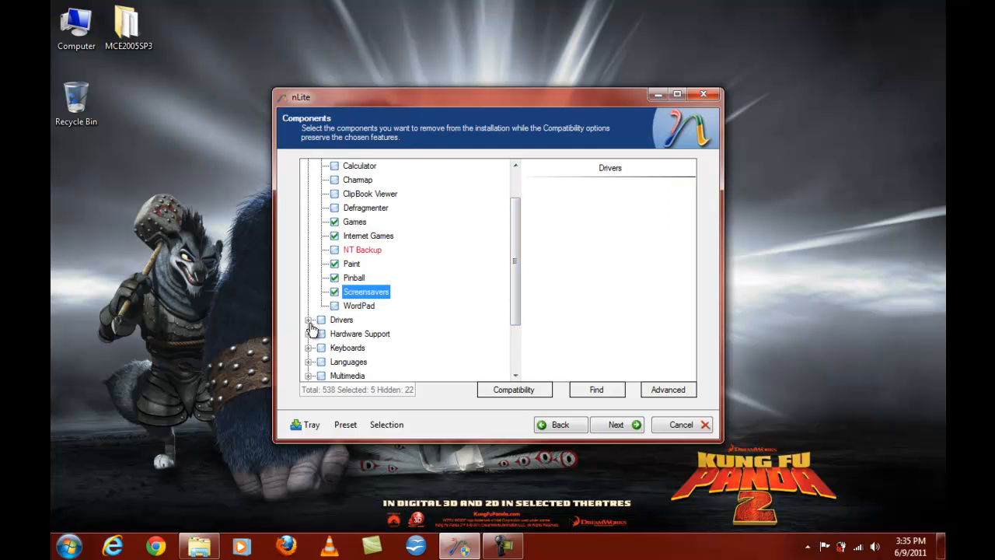
left_click(310, 320)
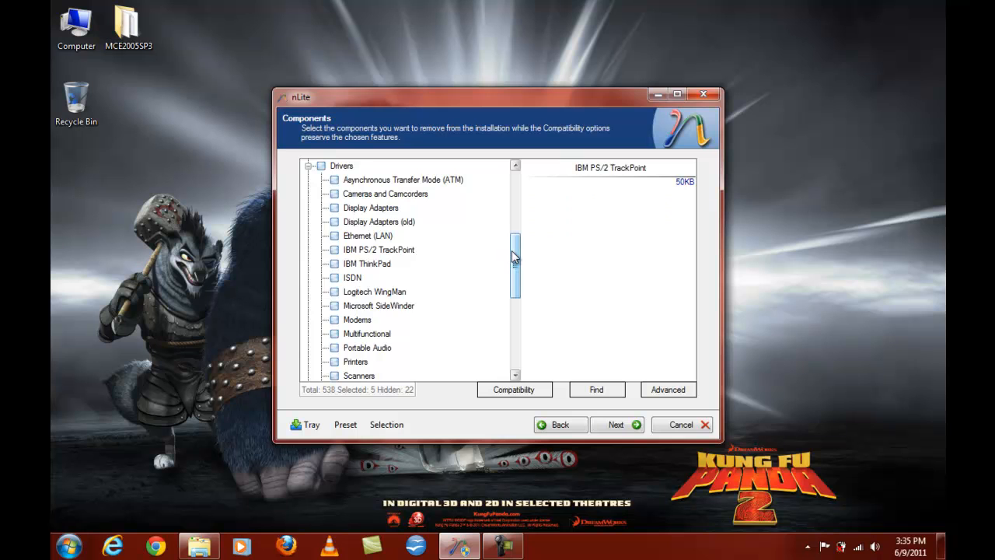
scroll("down", 3)
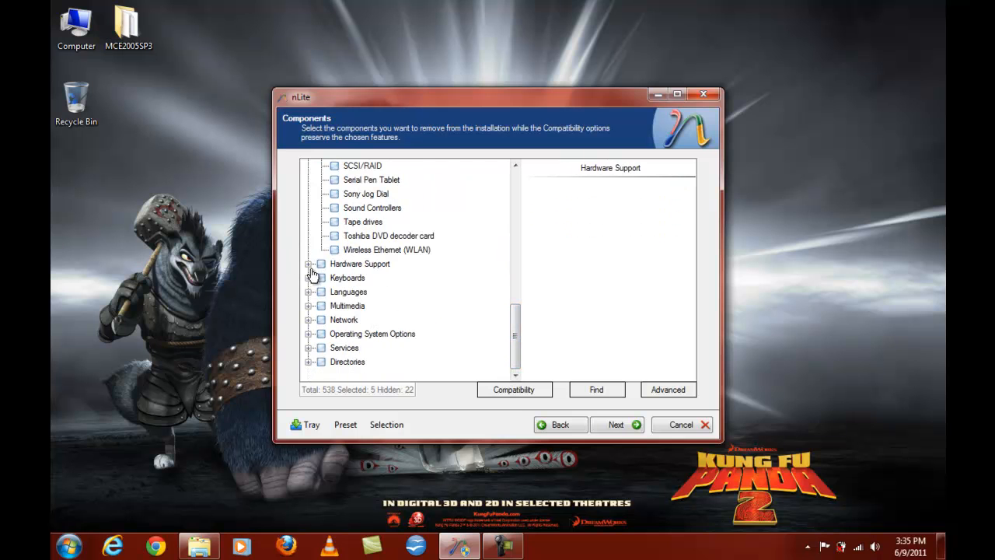
left_click(310, 265)
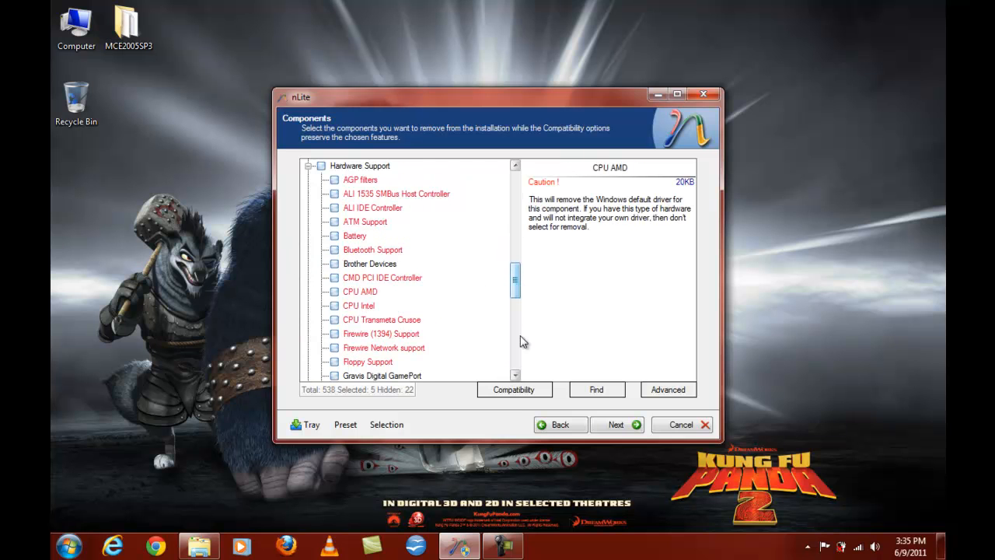
Mark the Arabic group, Estonian and all Central European languages for removal.
scroll("down", 3)
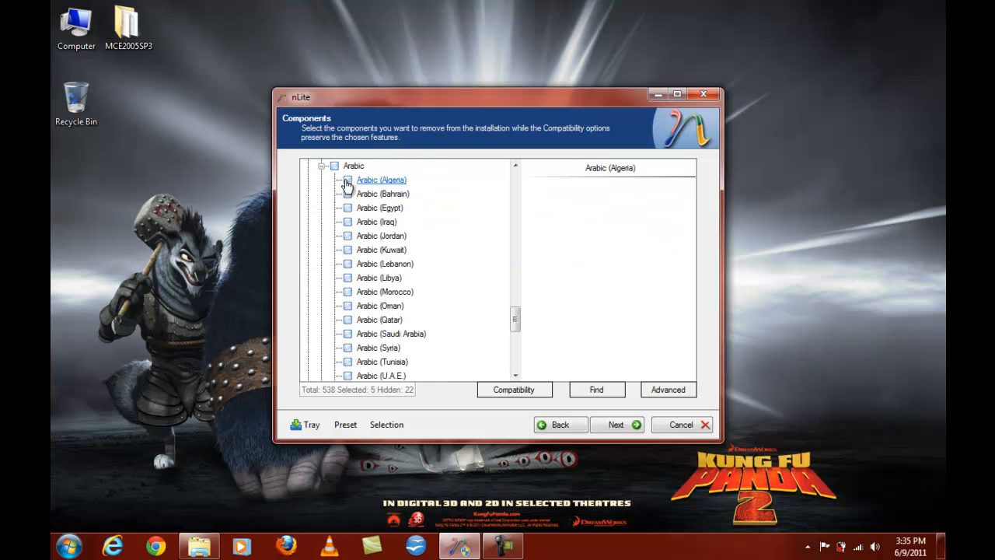
left_click(349, 208)
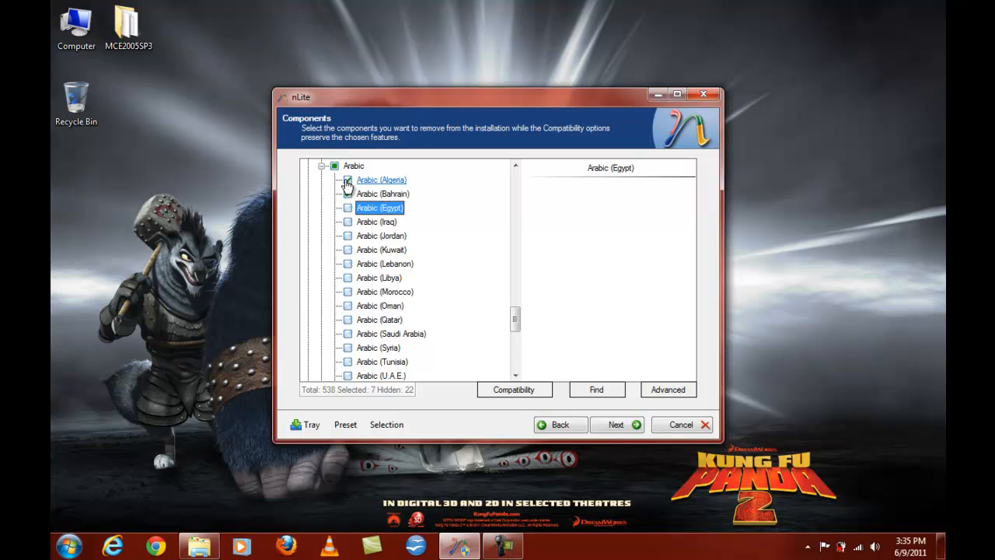
left_click(384, 293)
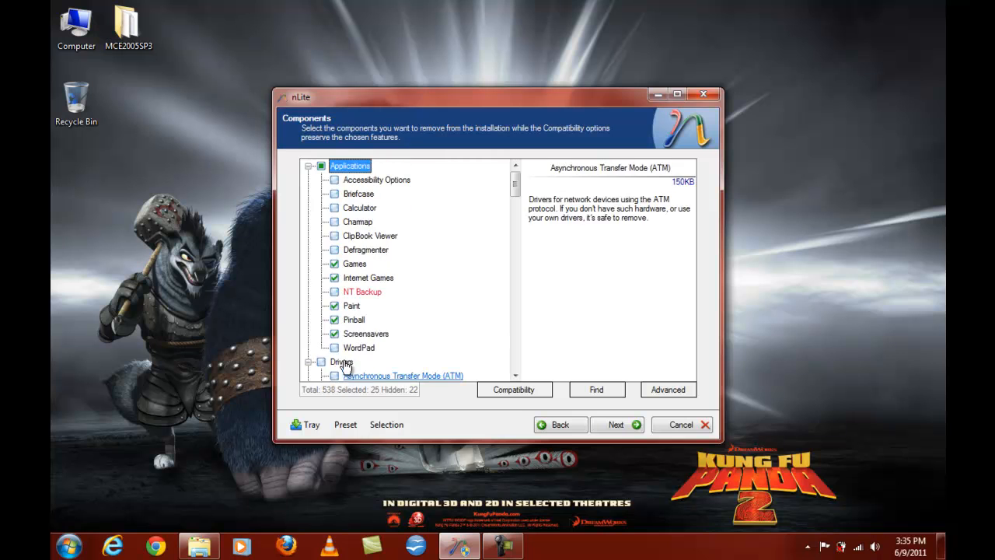
scroll("down", 3)
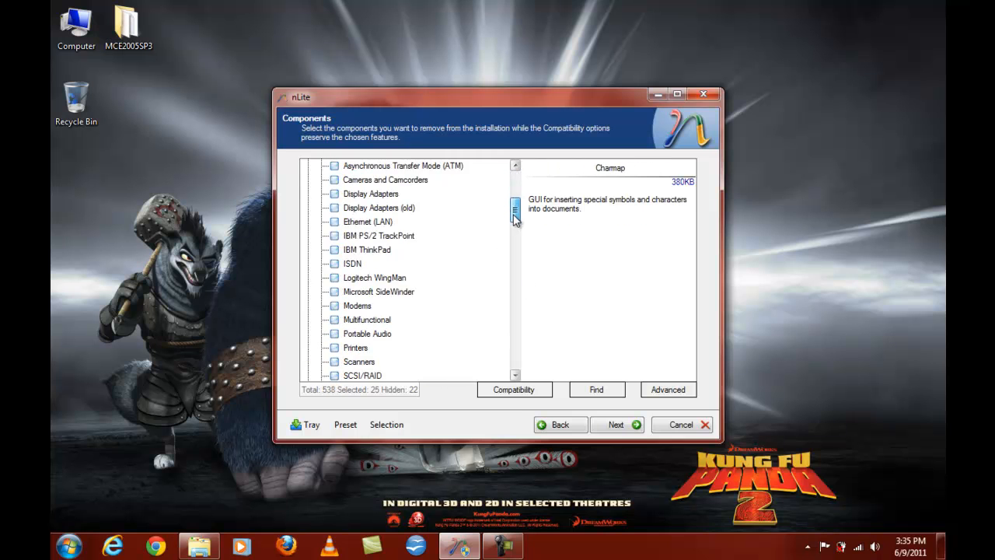
left_click_drag(516, 215, 516, 330)
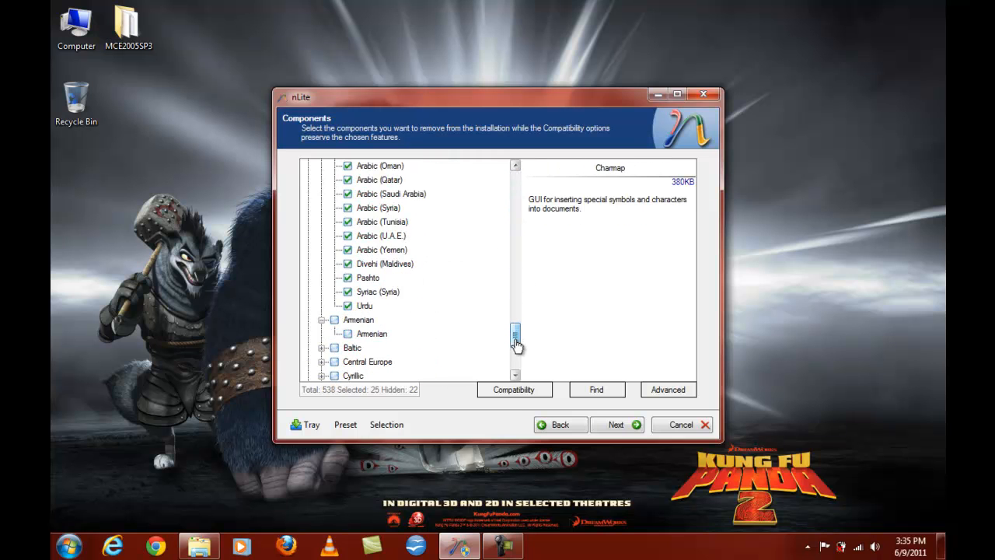
left_click(348, 332)
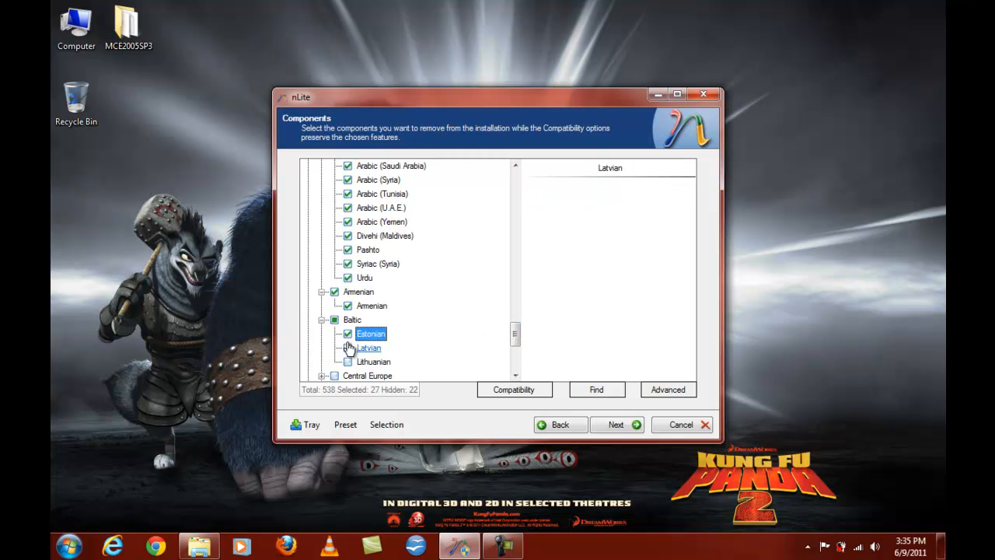
scroll("down", 3)
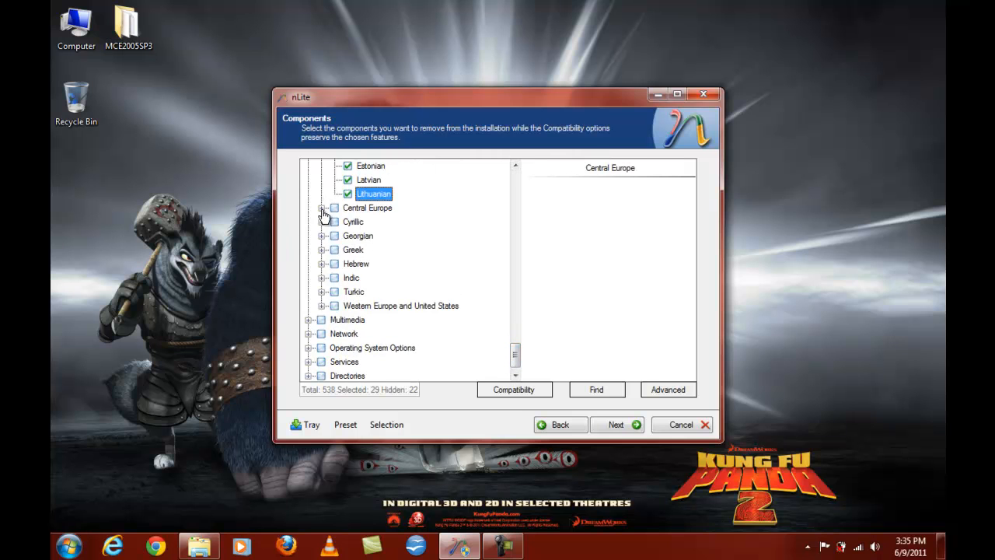
left_click(323, 208)
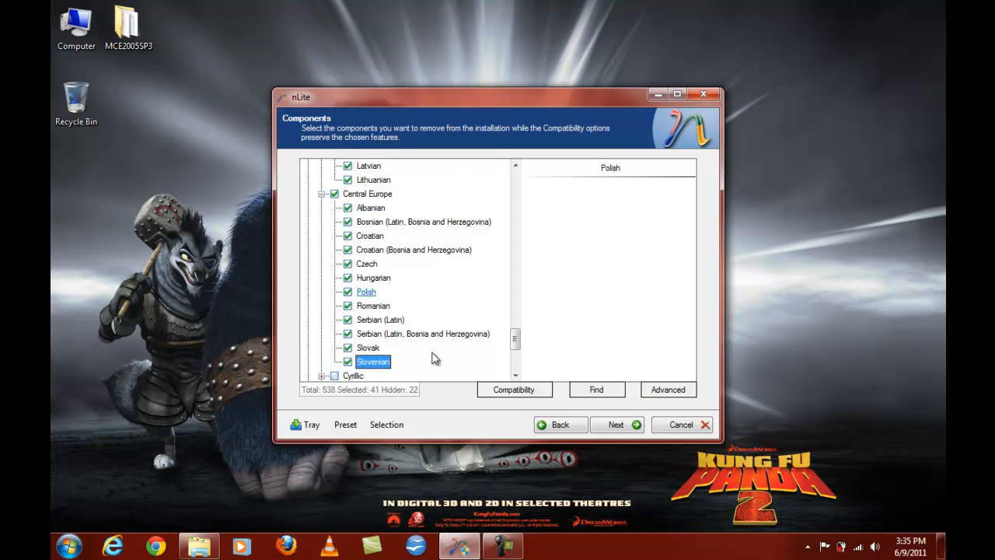
Mark the Cyrillic, Greek, Hebrew and Indic language groups for removal.
scroll("down", 3)
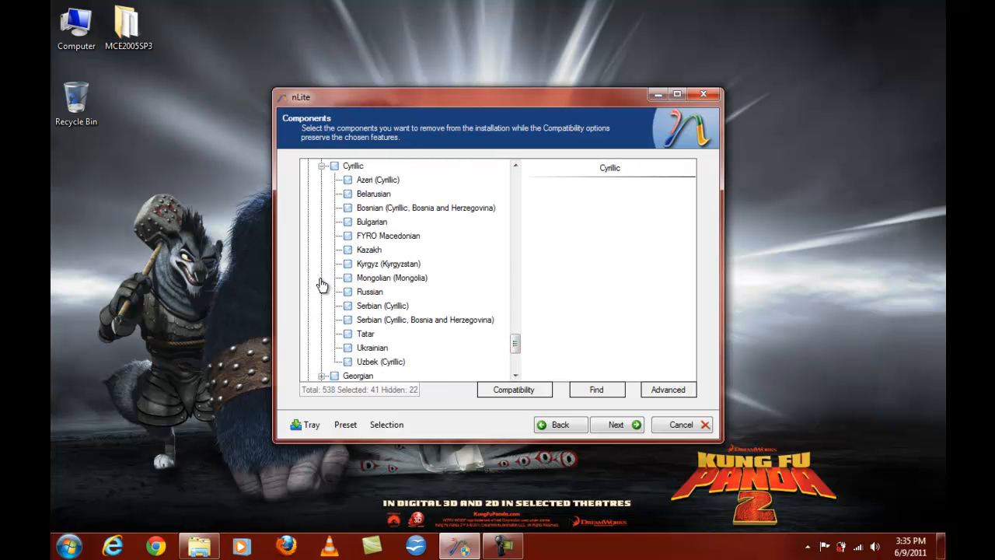
left_click(349, 180)
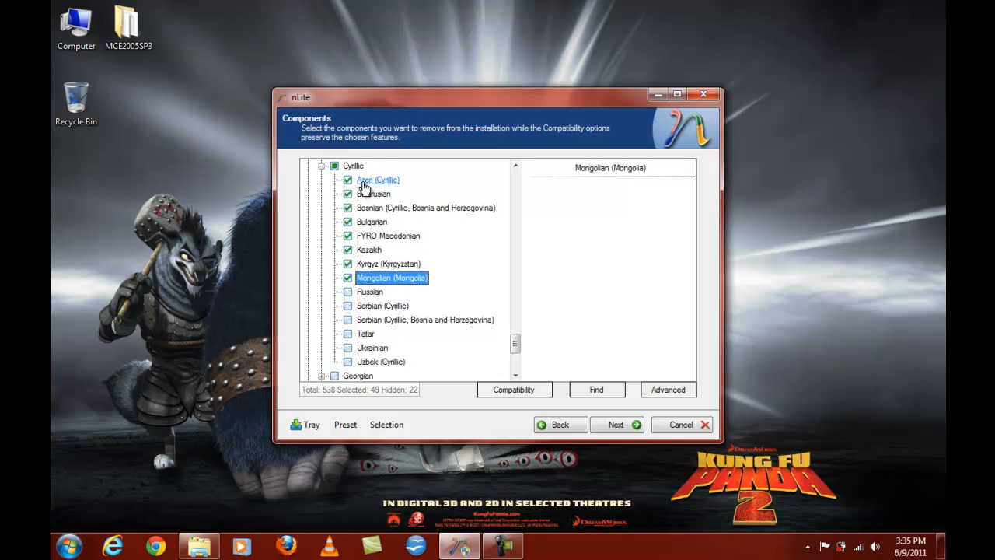
left_click(366, 333)
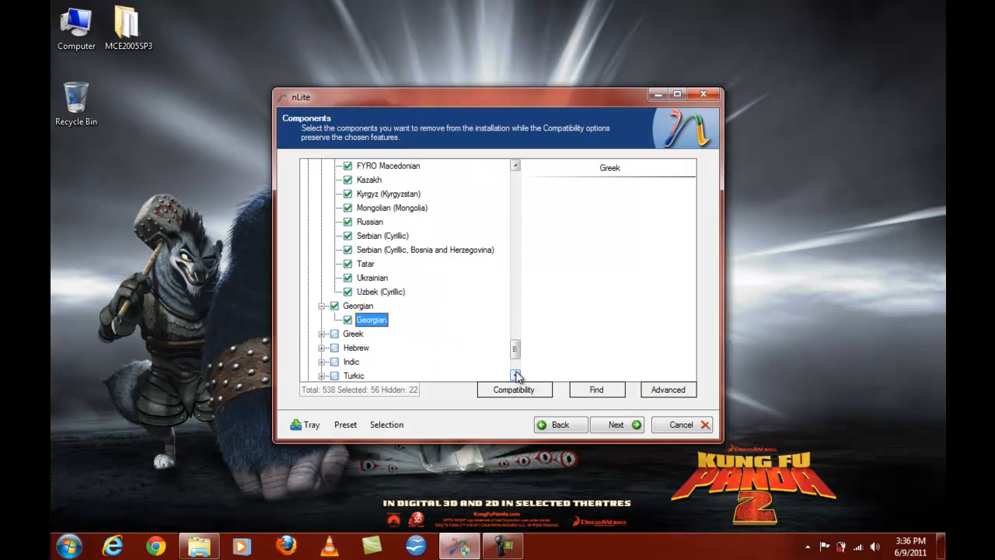
left_click(322, 333)
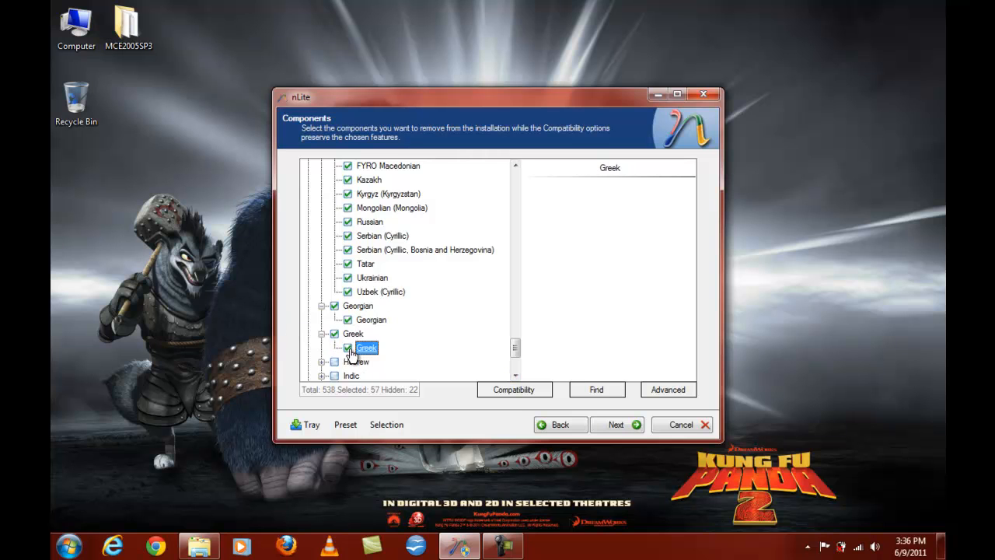
left_click(336, 348)
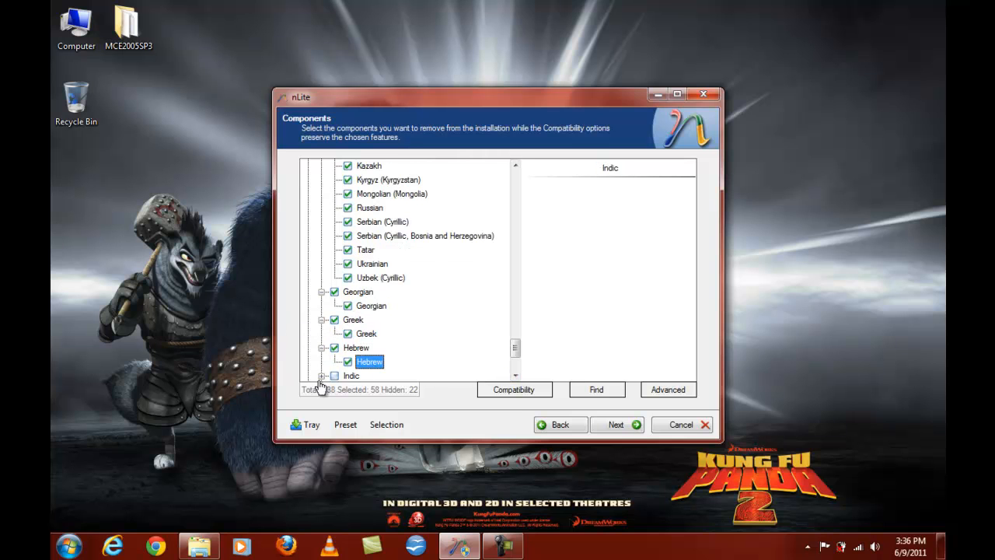
left_click(334, 348)
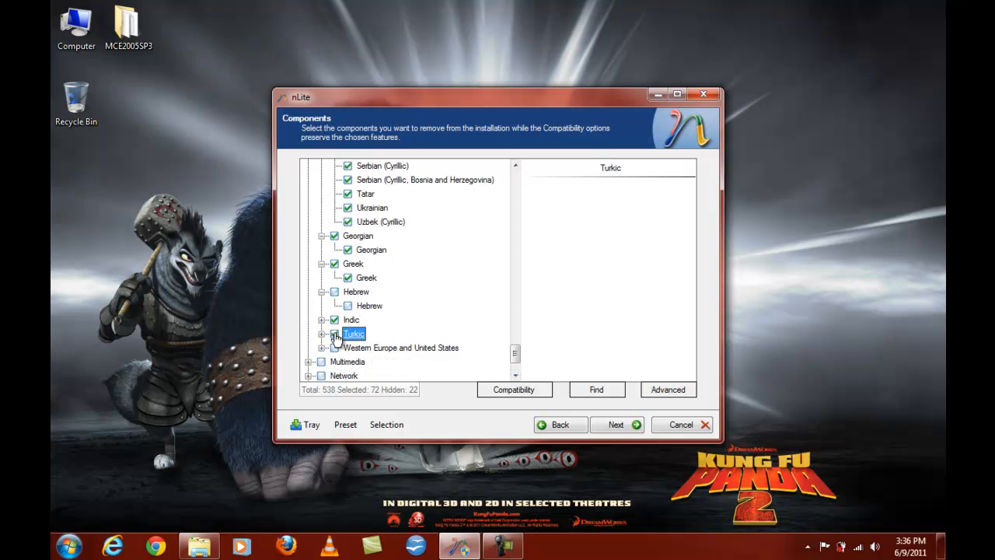
Mark Catalan for removal while keeping Dutch (Belgium) installed.
left_click(322, 349)
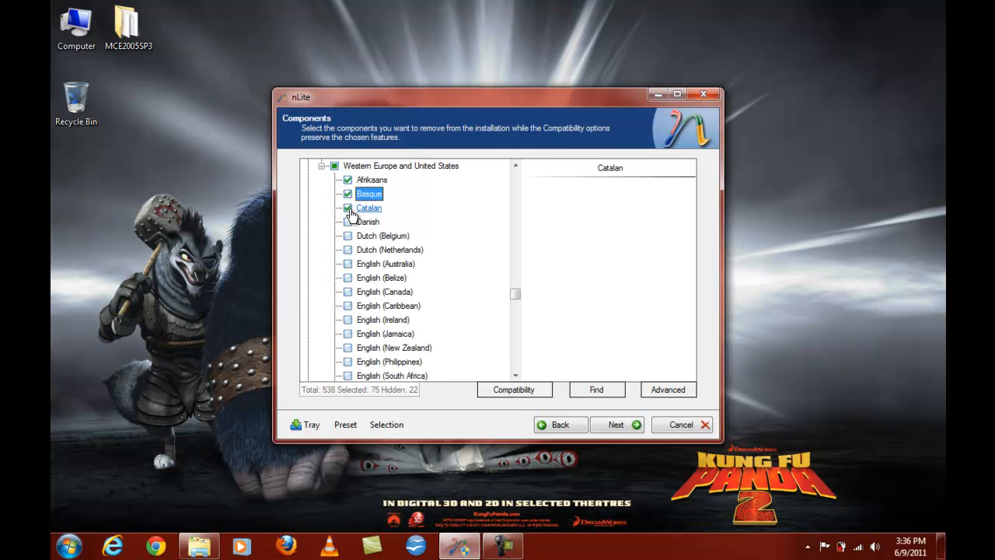
left_click(348, 236)
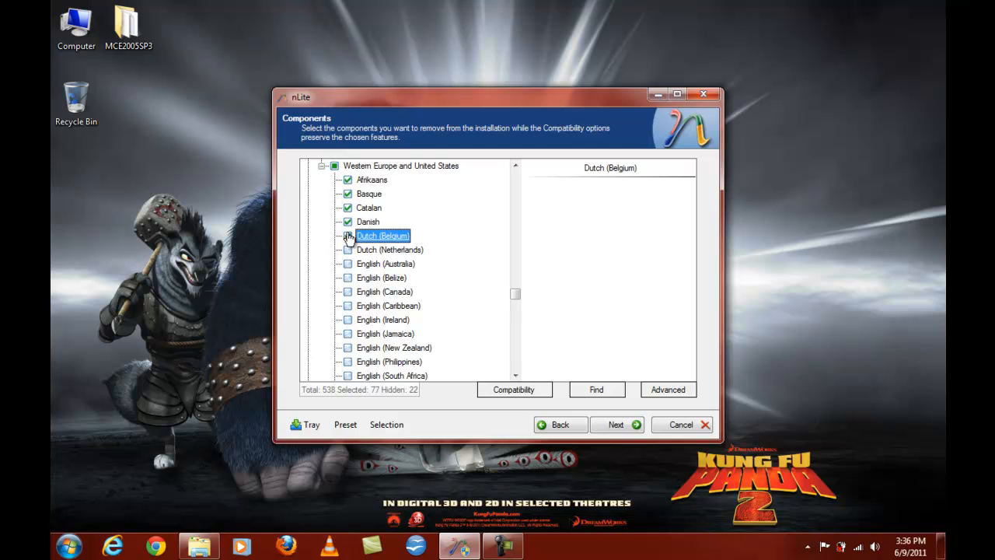
left_click(348, 236)
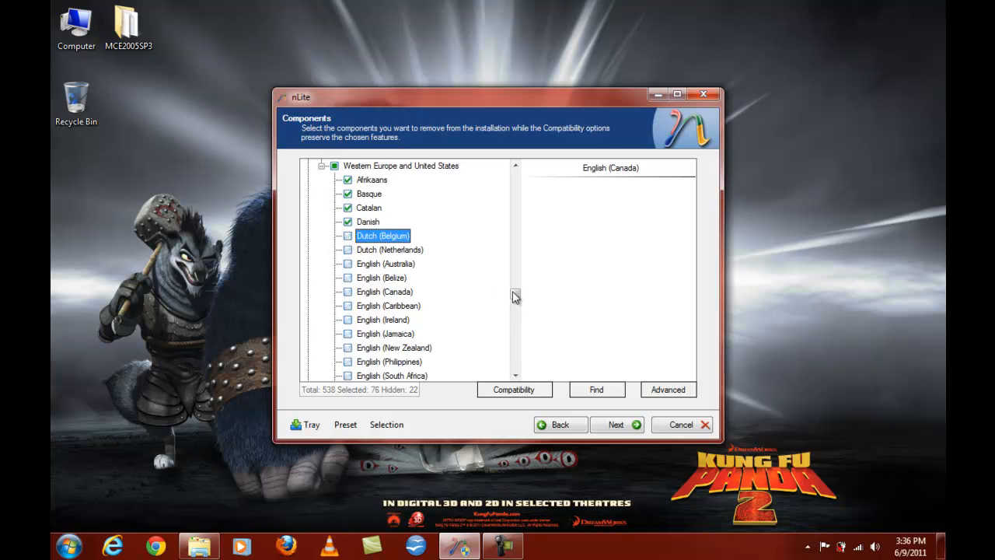
scroll("down", 3)
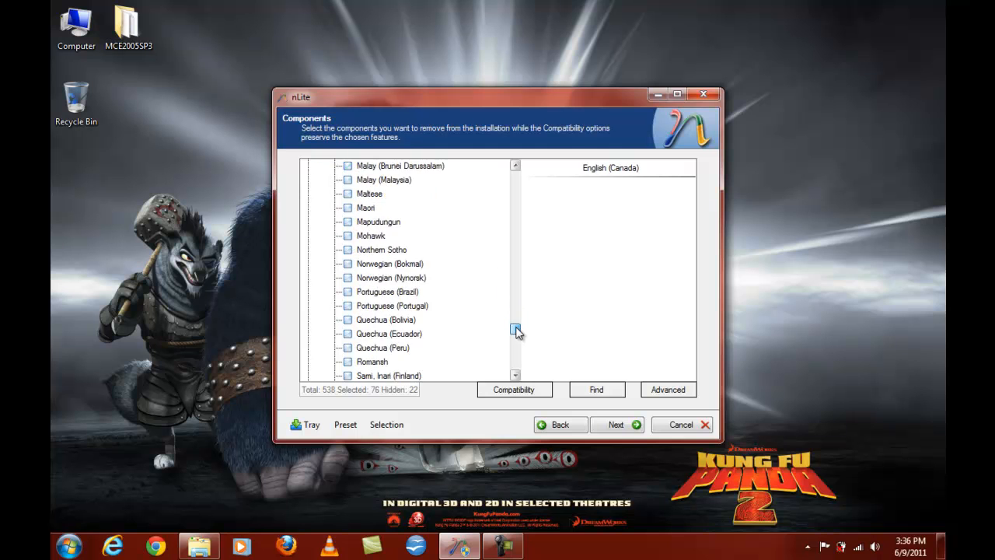
scroll("down", 3)
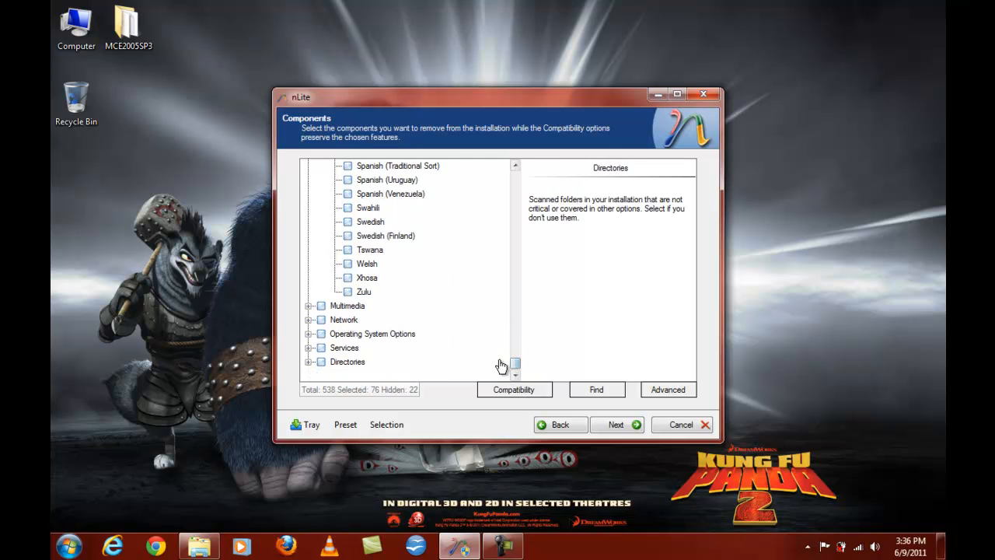
Mark Images and Backgrounds, Mouse Cursors, Speech Support and Tablet PC for removal under Multimedia.
left_click(311, 305)
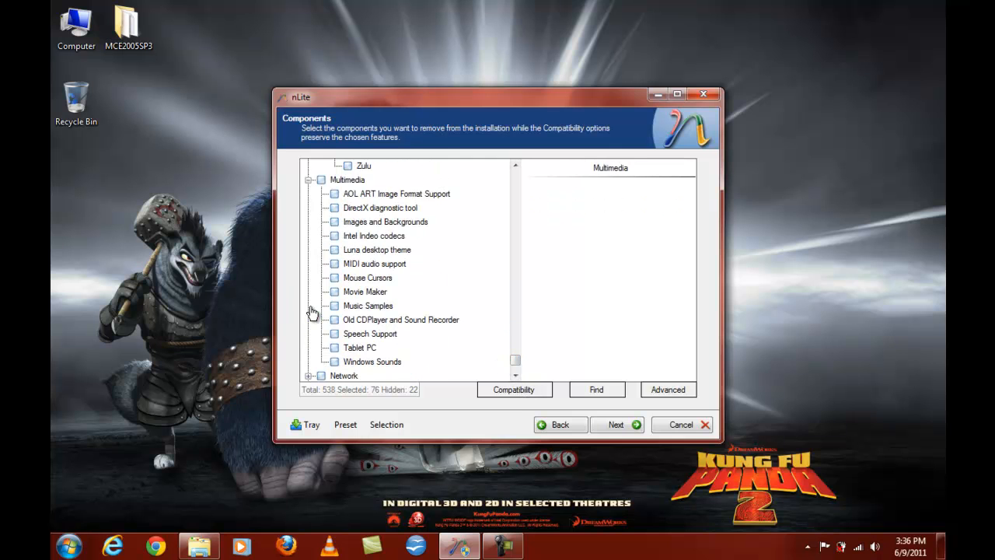
left_click(385, 221)
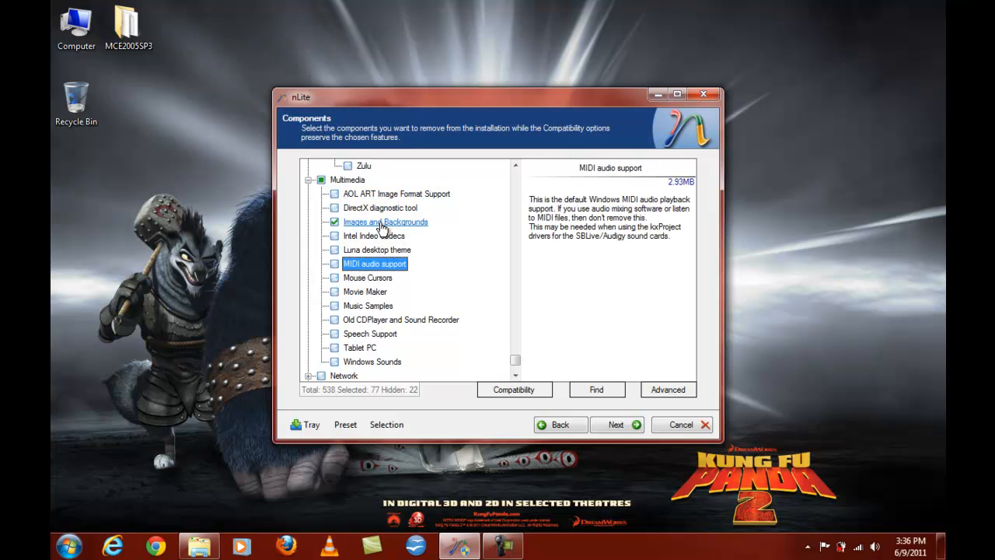
left_click(334, 276)
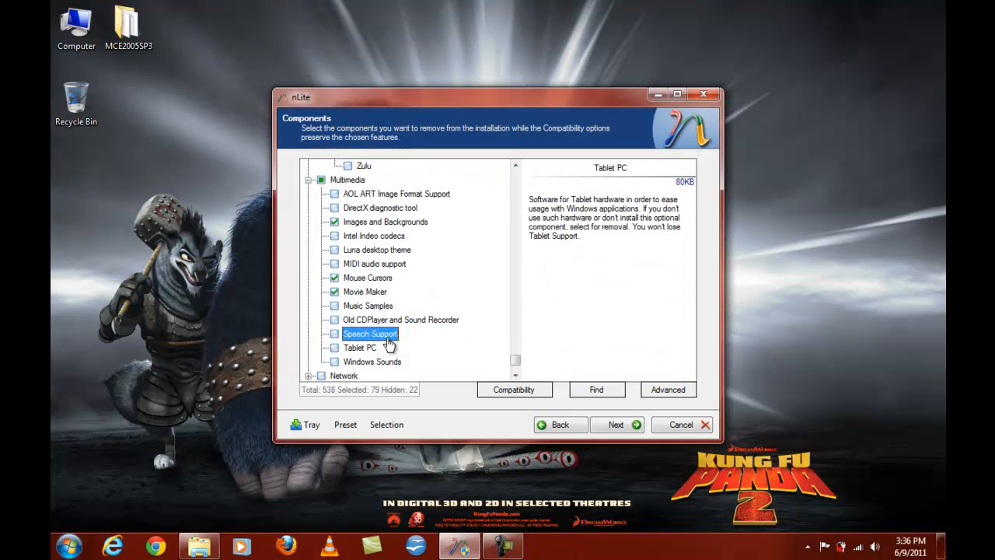
right_click(196, 441)
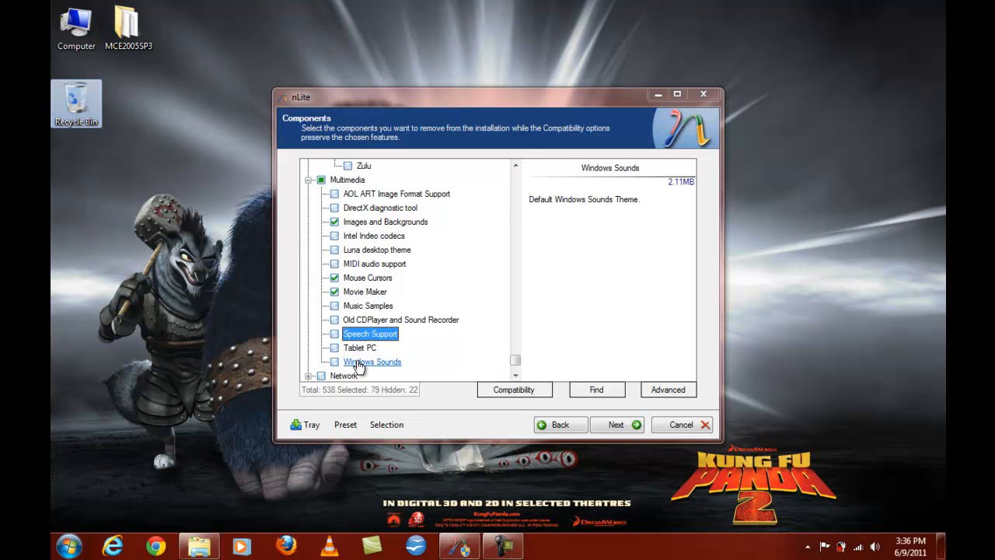
left_click(335, 333)
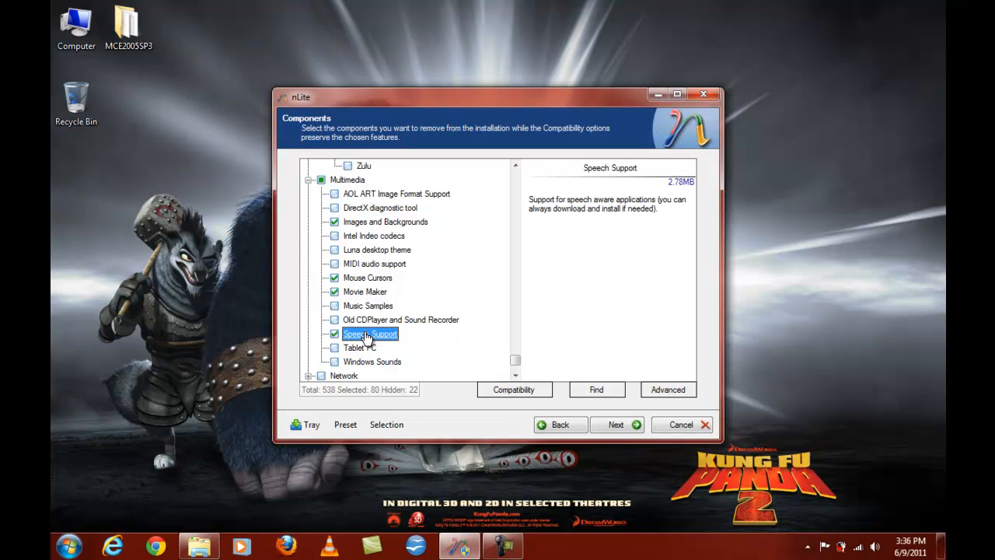
left_click(359, 348)
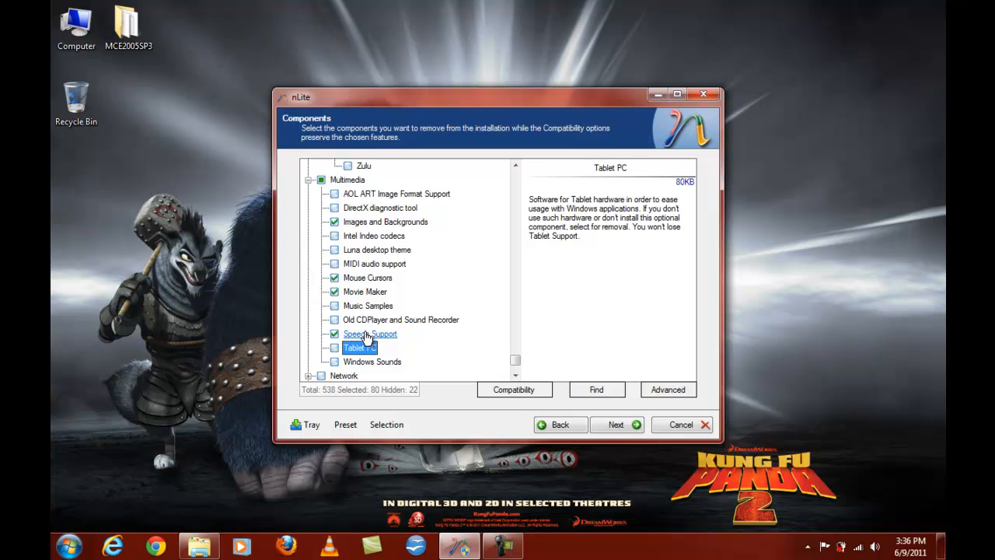
left_click(335, 348)
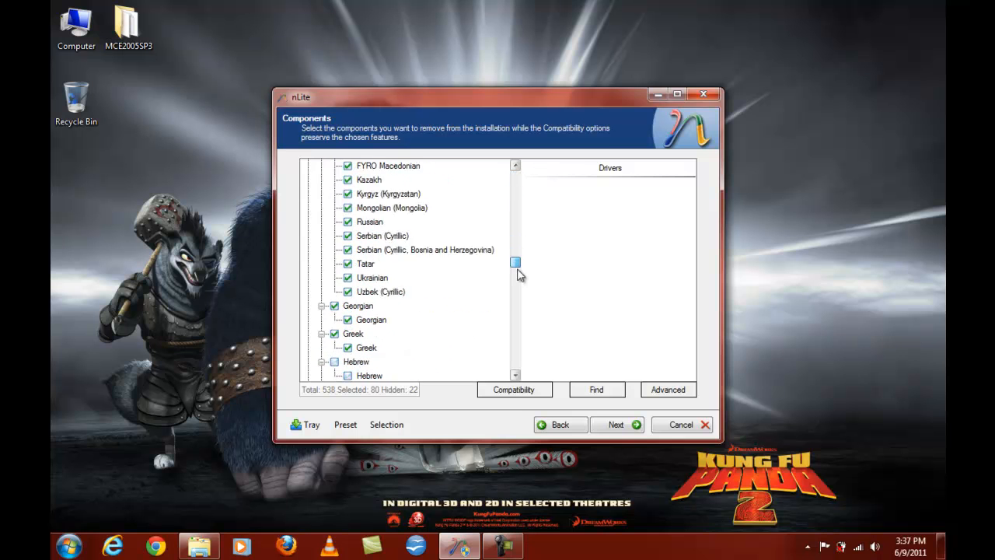
Mark MSN Explorer and Outlook Express for removal under Network.
scroll("down", 3)
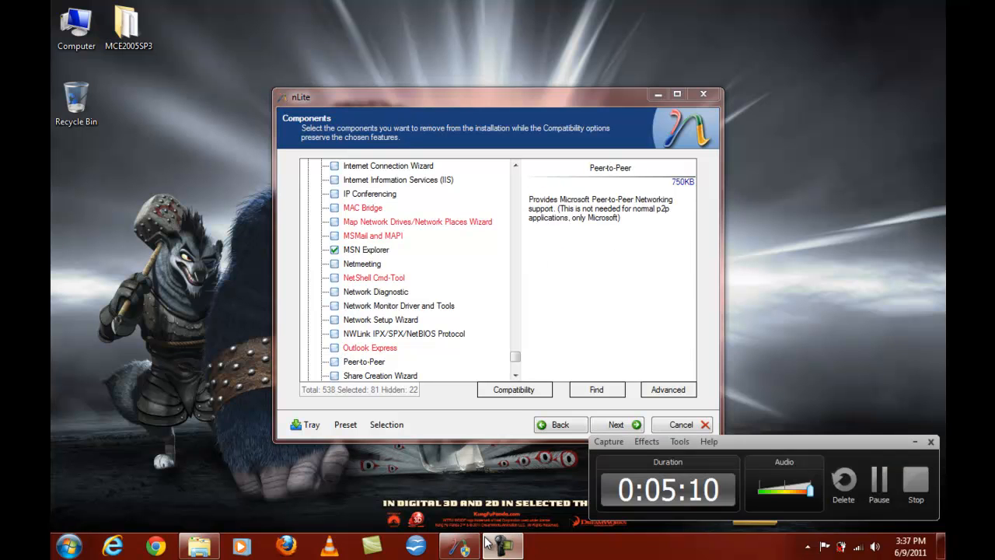
left_click(367, 249)
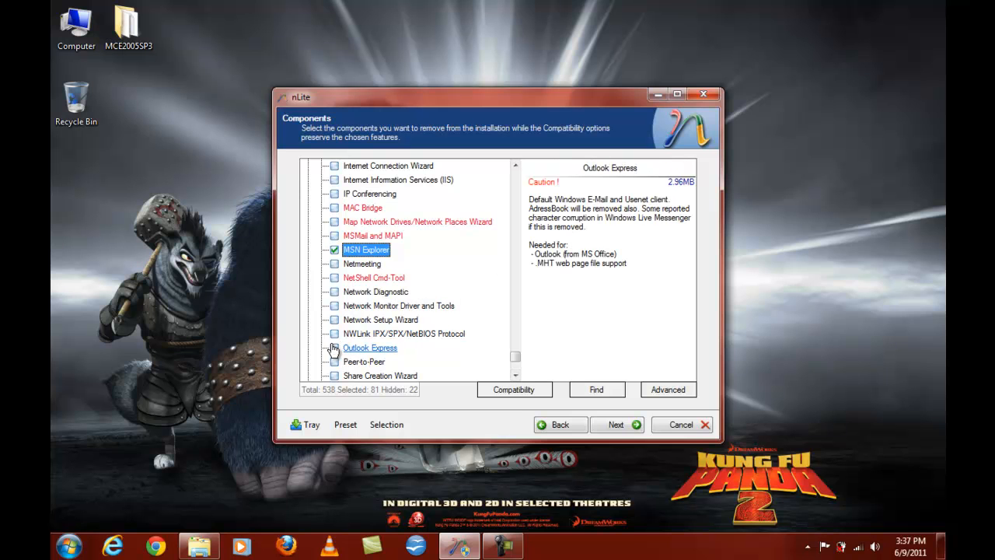
left_click(334, 348)
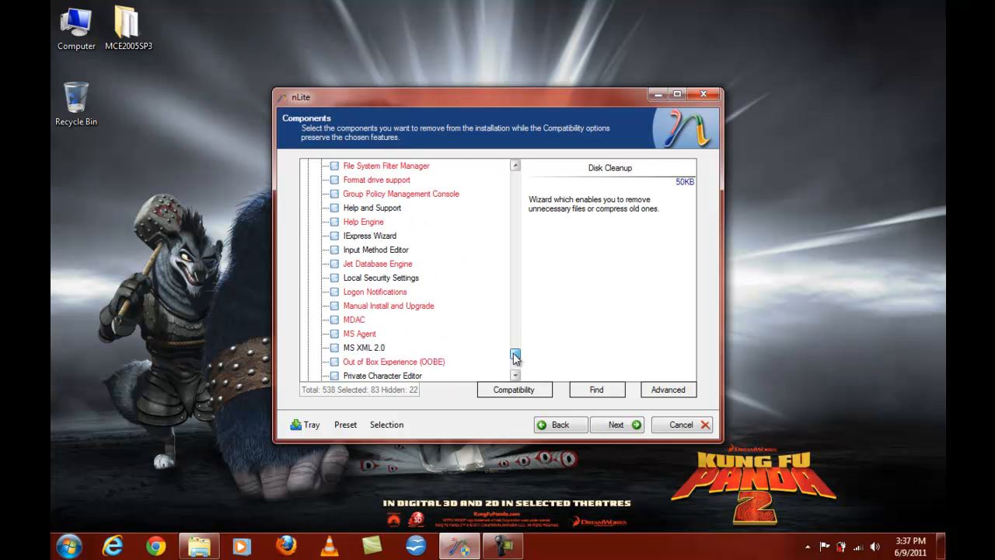
Mark Tour, User account pictures, Service Pack Messages, Security Center and Search Assistant for removal.
left_click(515, 355)
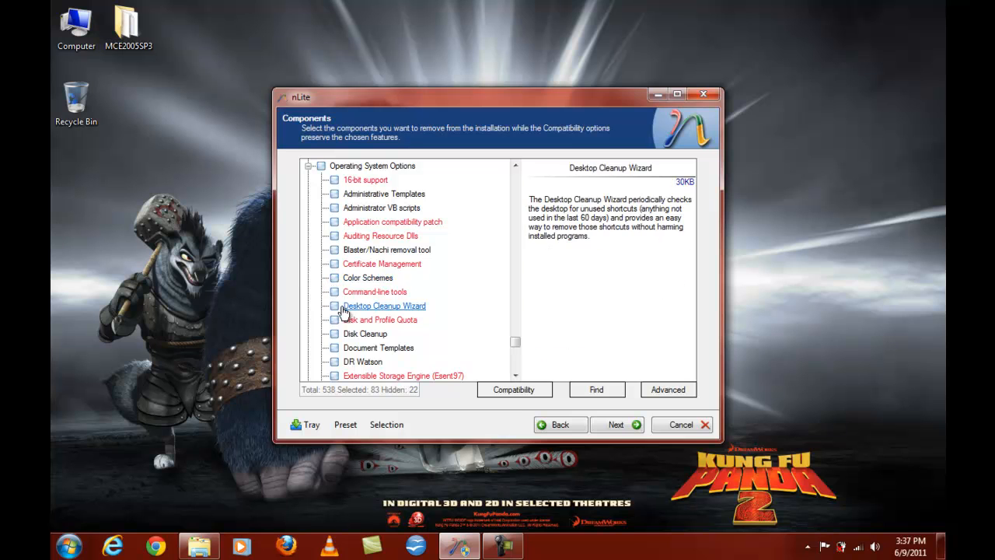
scroll("down", 3)
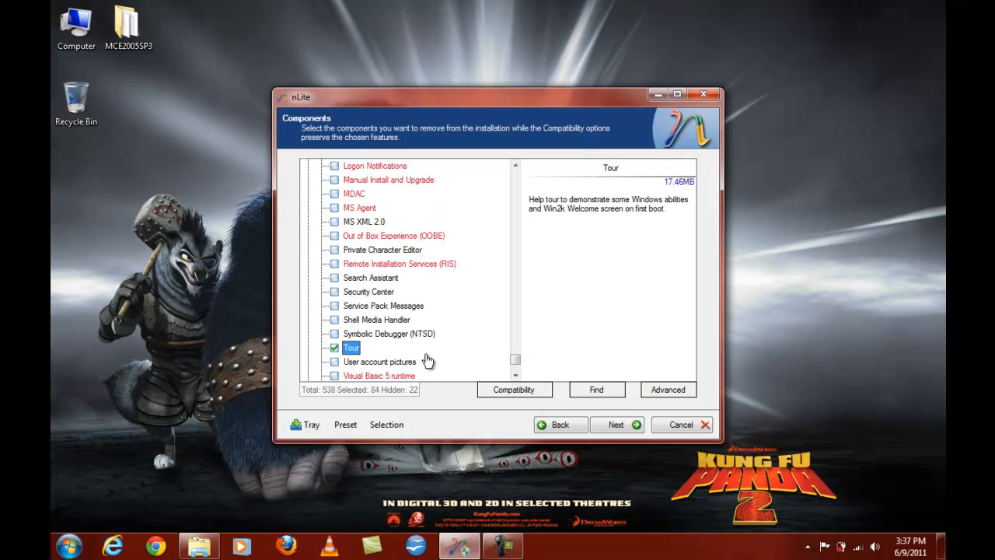
left_click(334, 361)
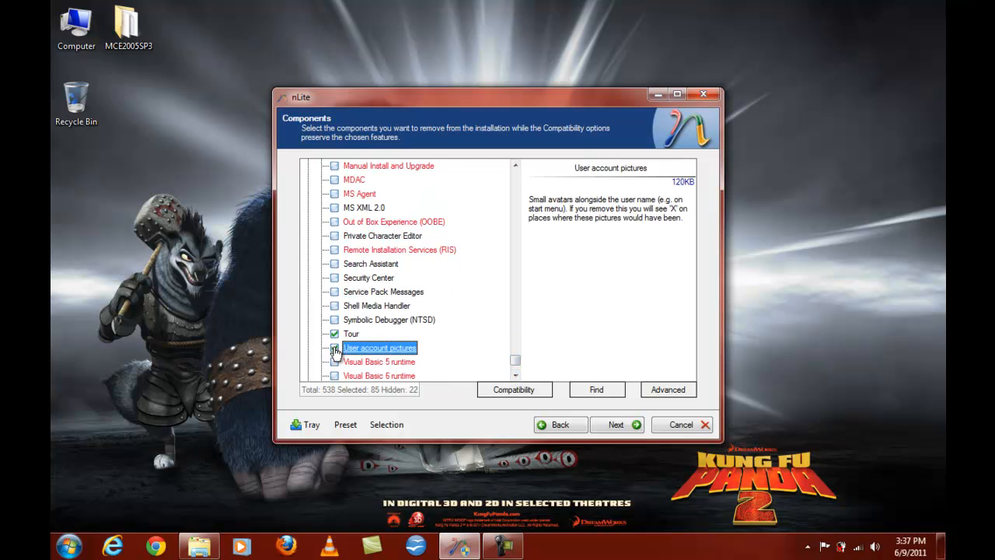
left_click(335, 348)
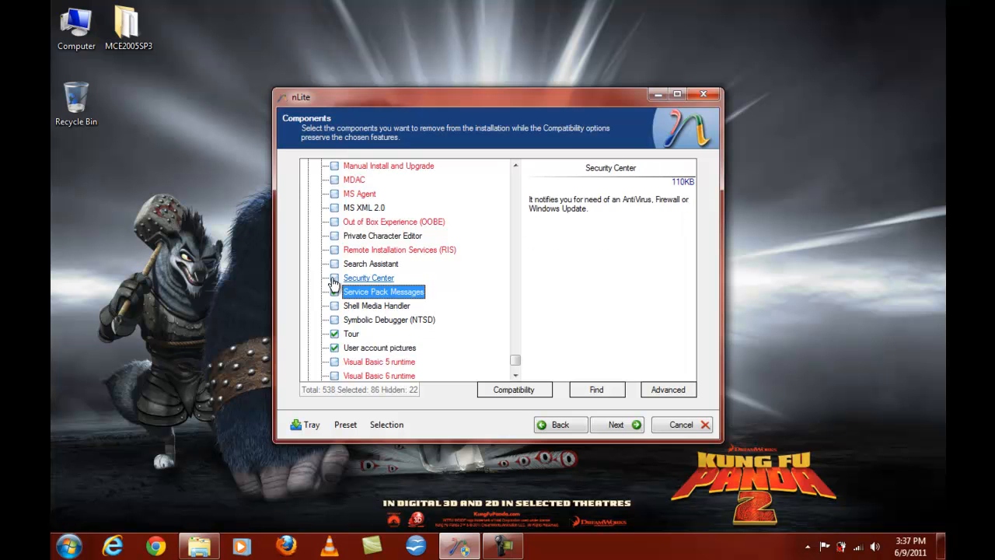
left_click(334, 292)
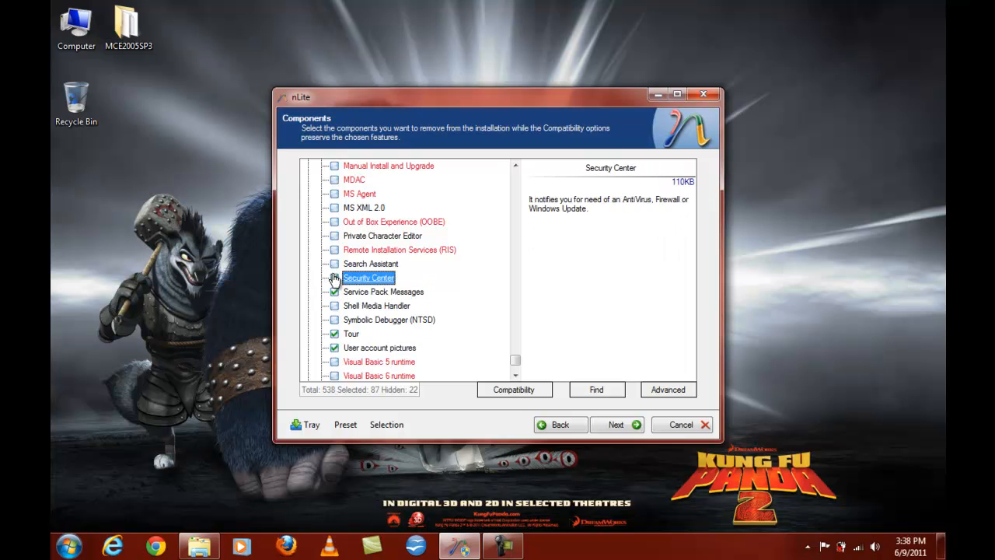
left_click(334, 278)
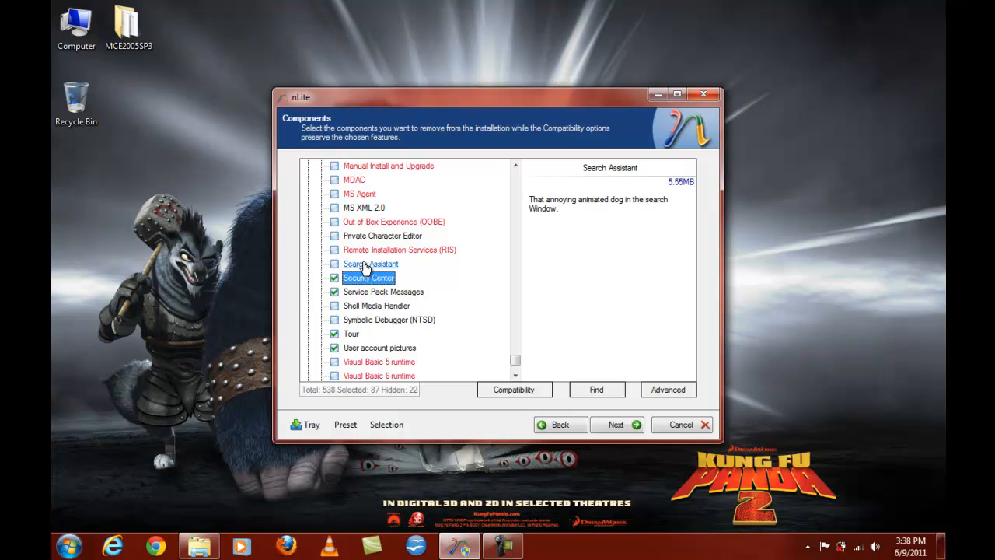
left_click(334, 265)
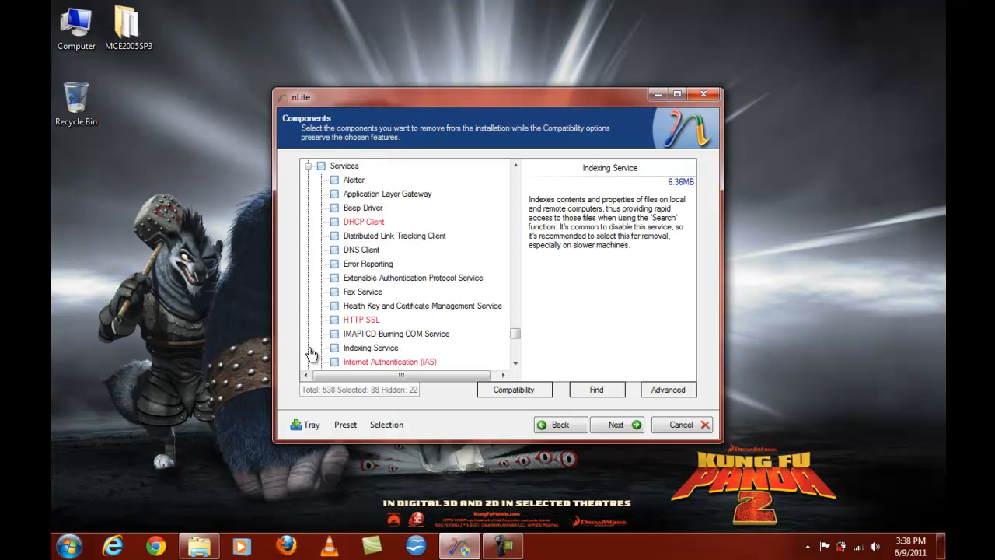
Mark the Network DDE and Telnet services for removal.
left_click(514, 366)
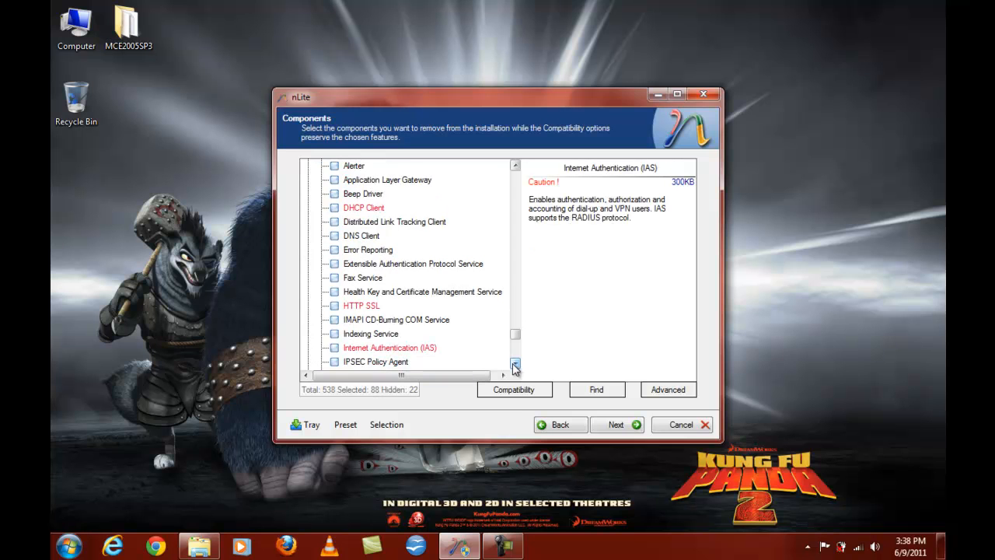
left_click(514, 365)
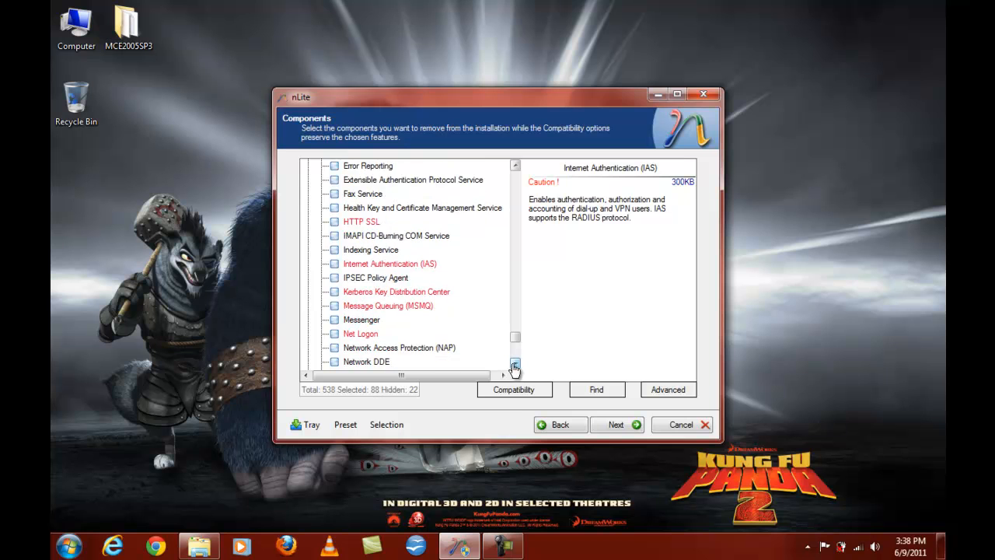
left_click(334, 320)
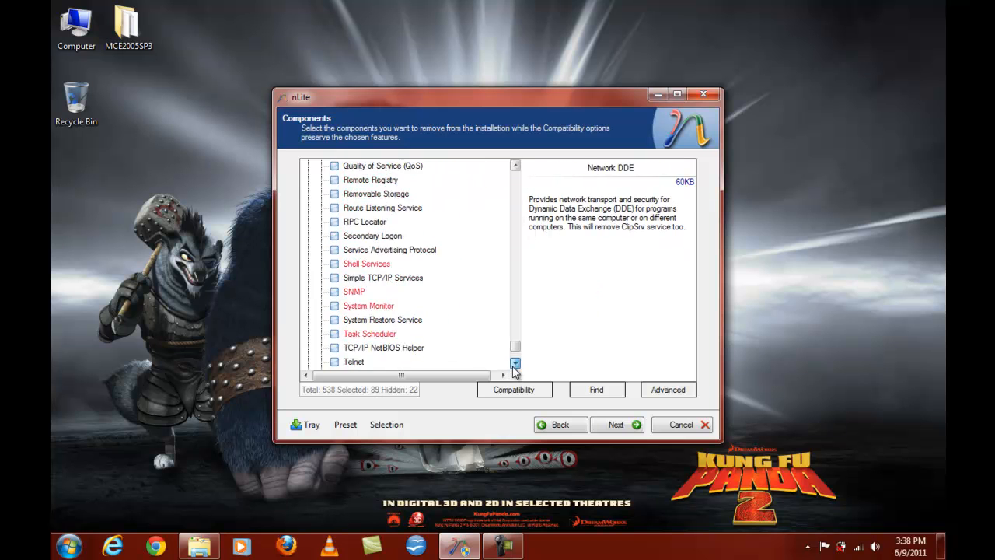
left_click(515, 366)
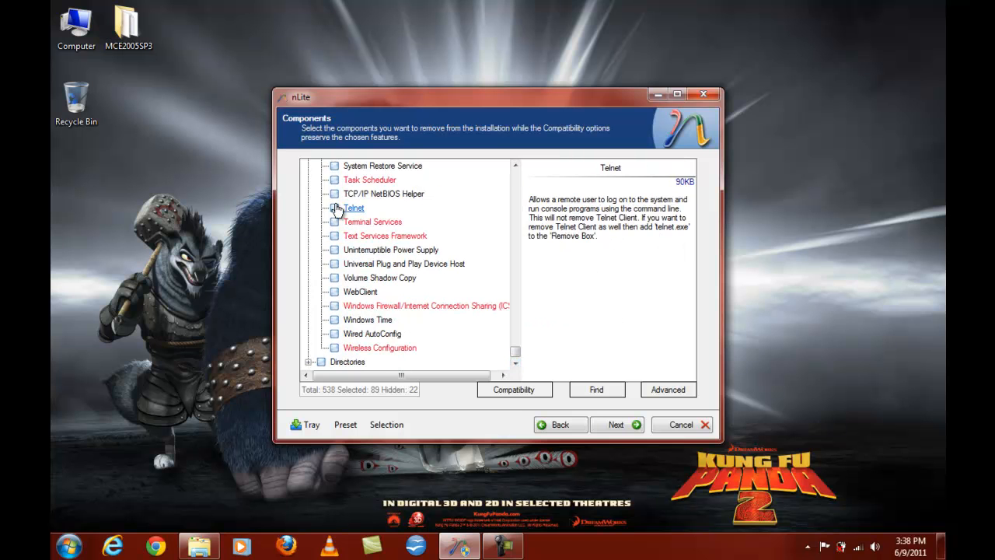
Expand Directories and view the scanned OEM folder entry.
left_click(334, 193)
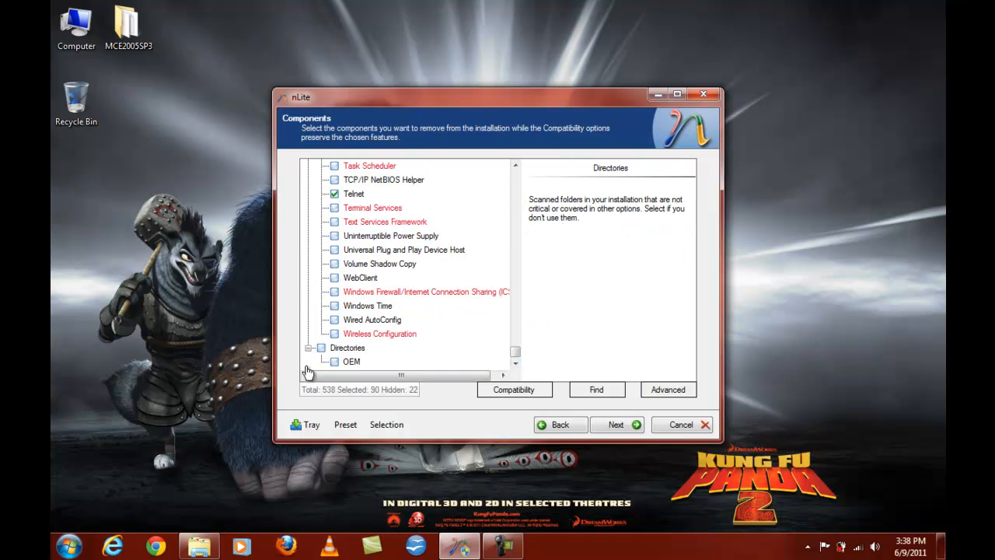
left_click(352, 361)
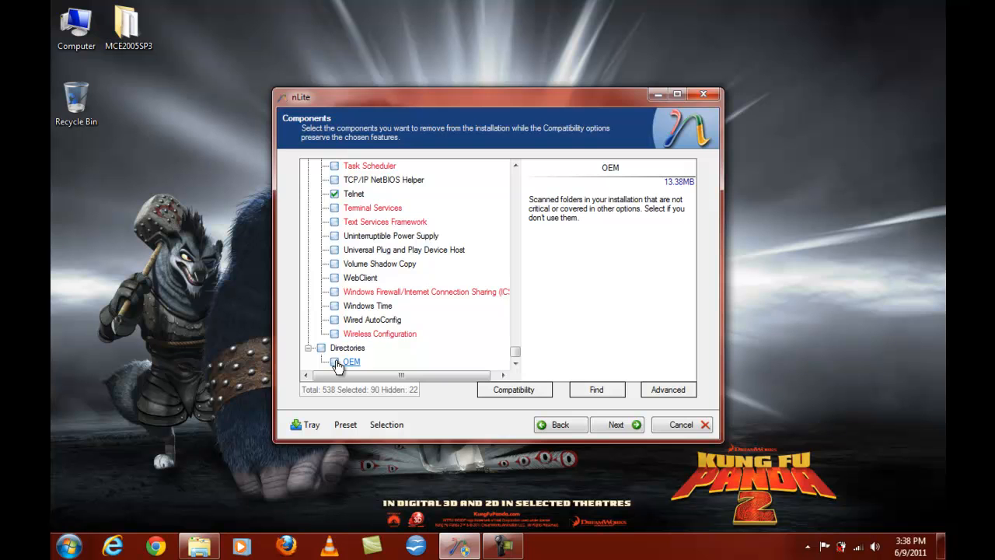
Turn Classic setup look on and disable the minimum memory and HDD free space requirements.
left_click(616, 425)
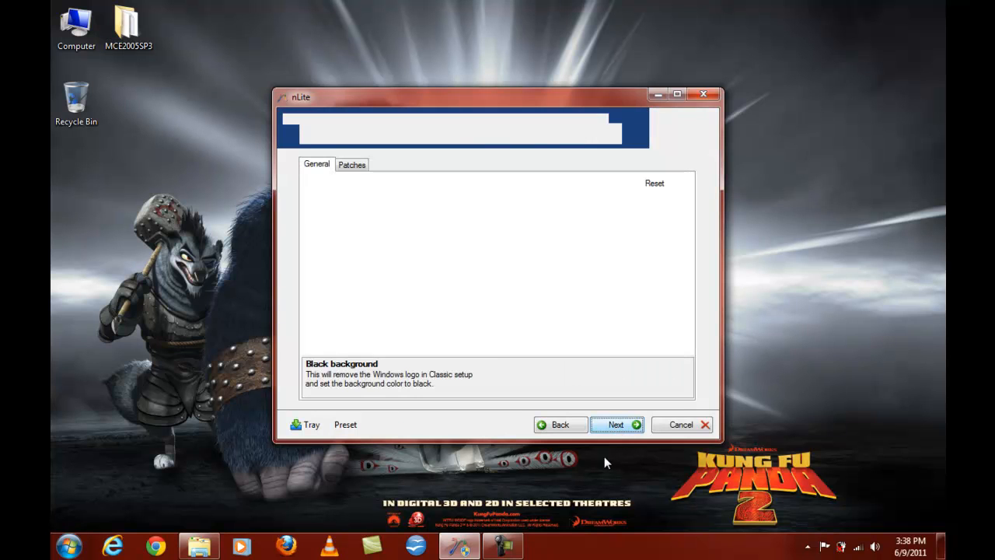
left_click(616, 424)
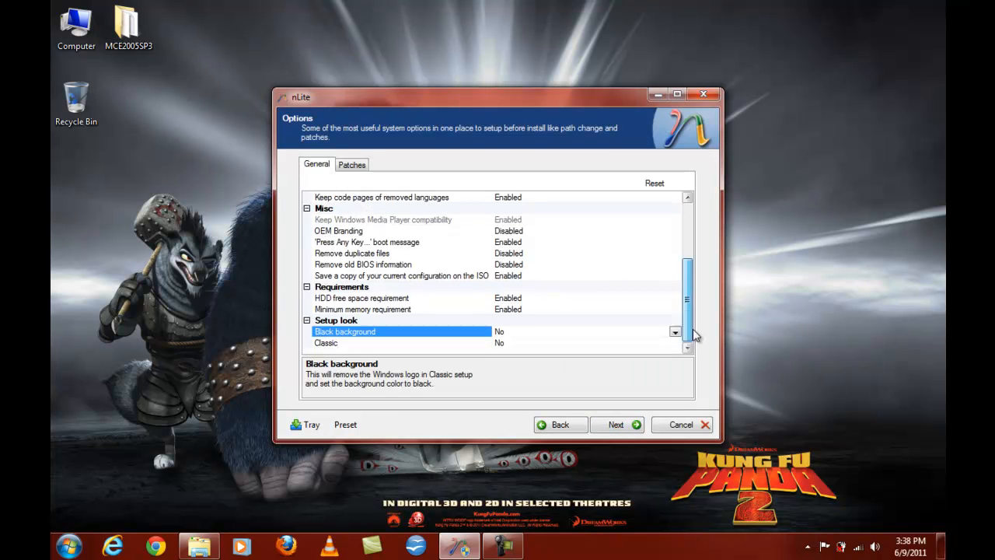
left_click(402, 344)
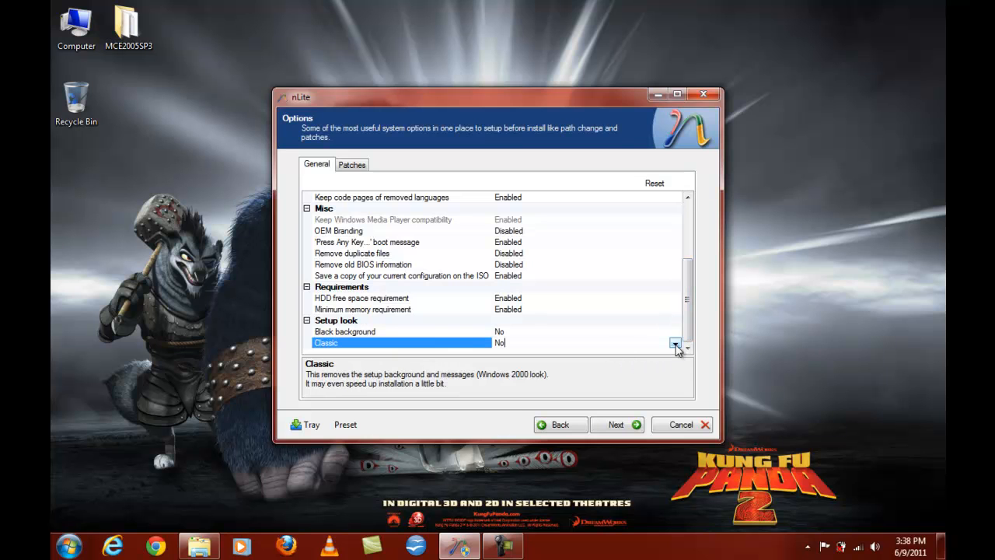
left_click(675, 344)
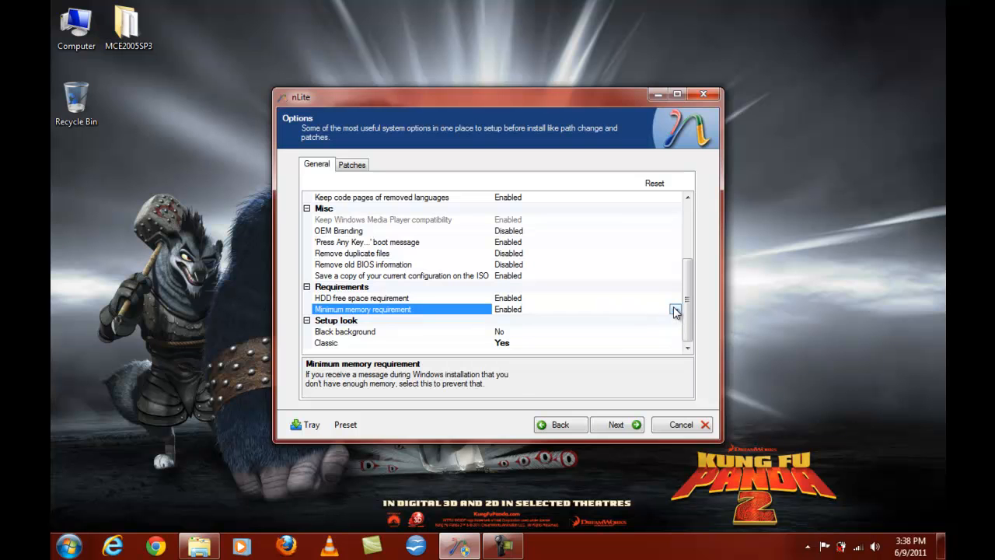
left_click(675, 310)
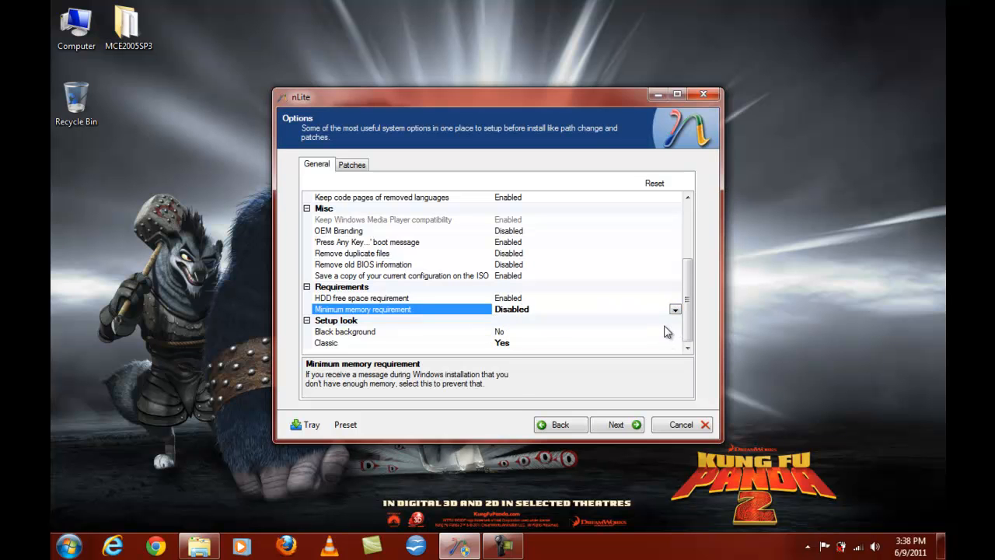
left_click(401, 298)
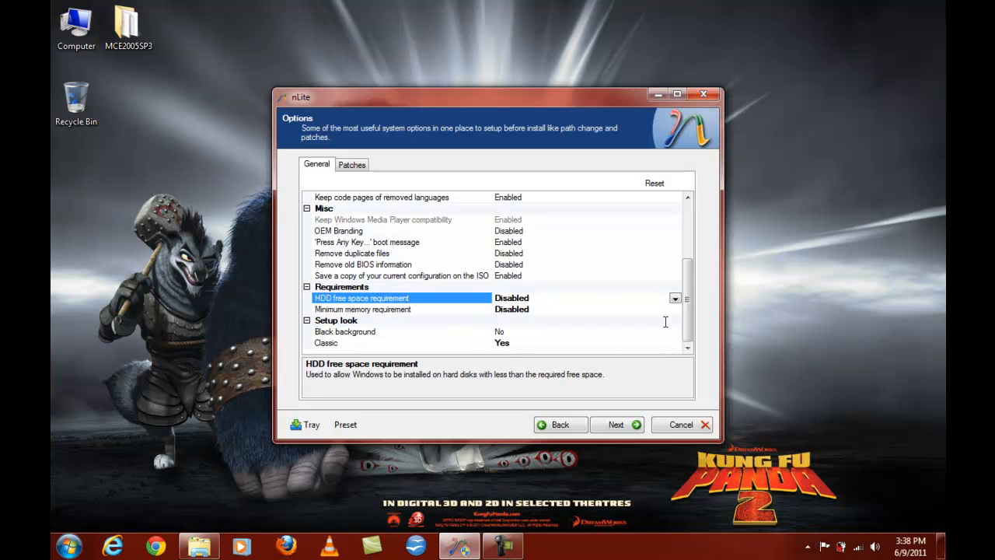
Review the Patches options for unsigned themes support and continue to the tweaks page.
scroll("up", 3)
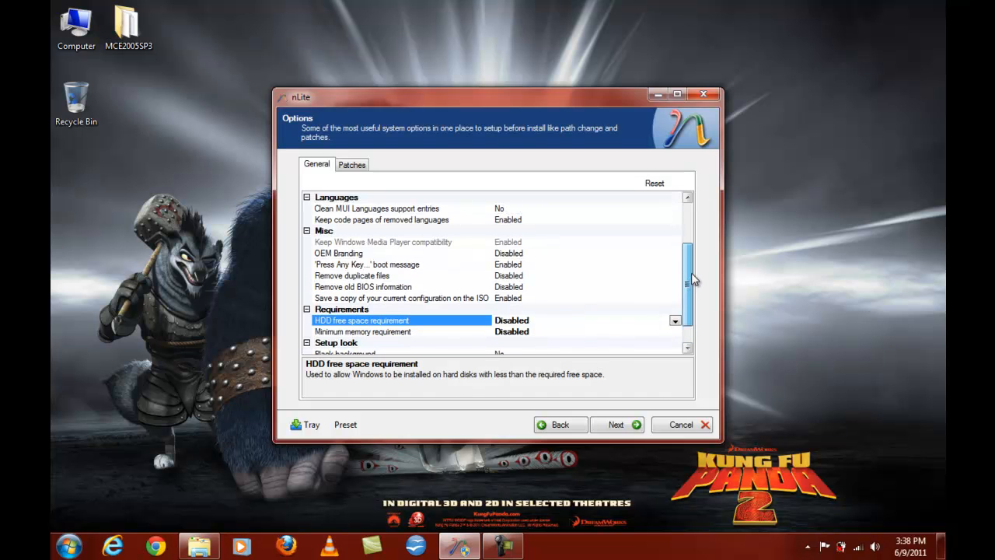
scroll("down", 3)
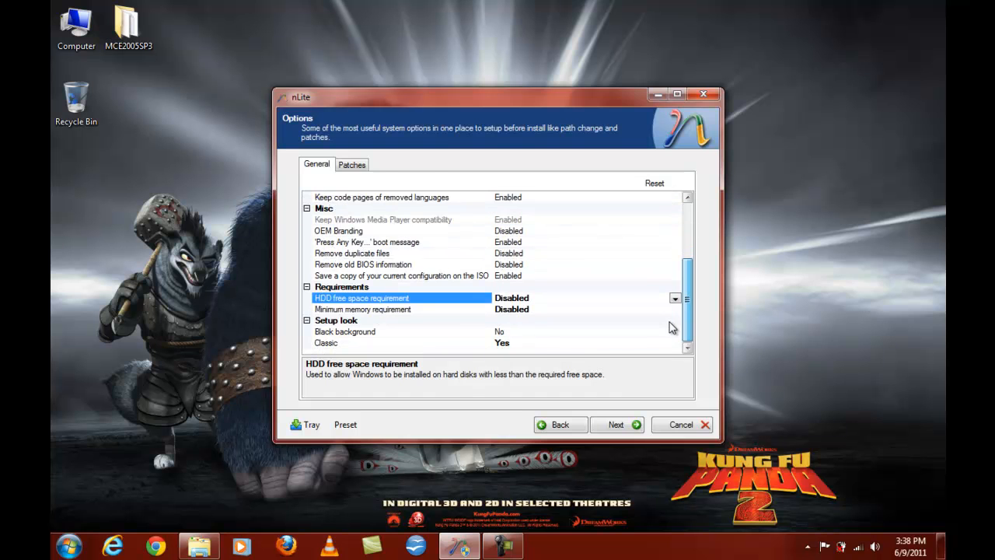
left_click(352, 165)
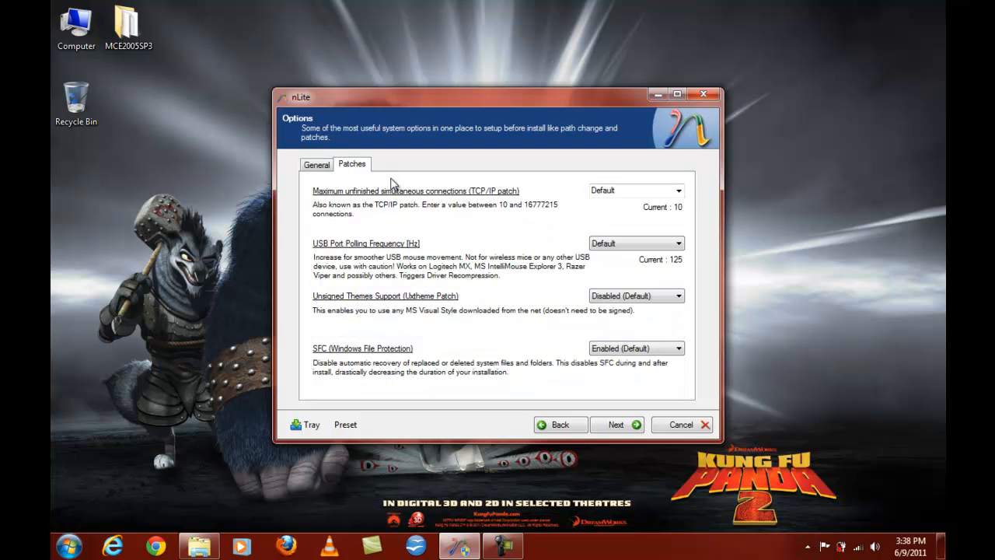
left_click(678, 295)
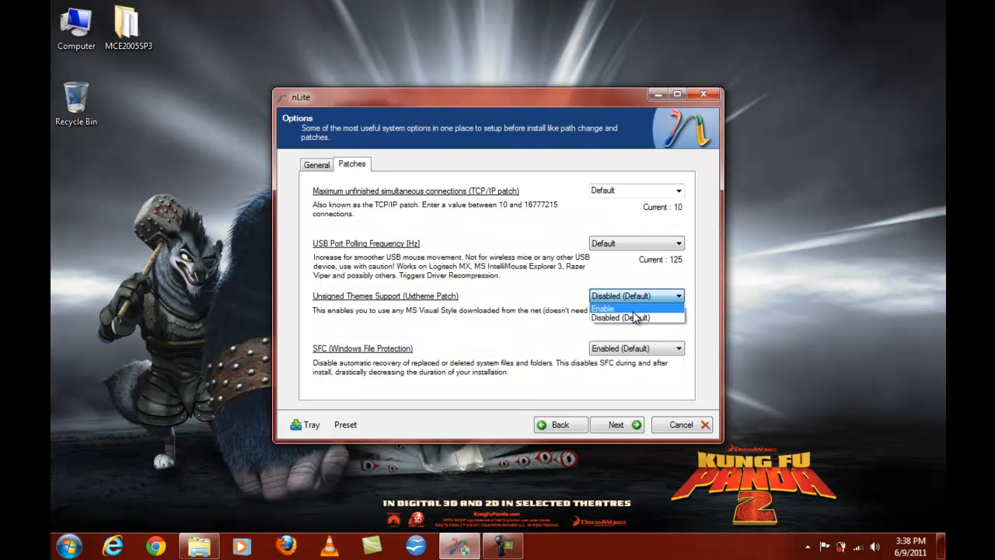
left_click(615, 425)
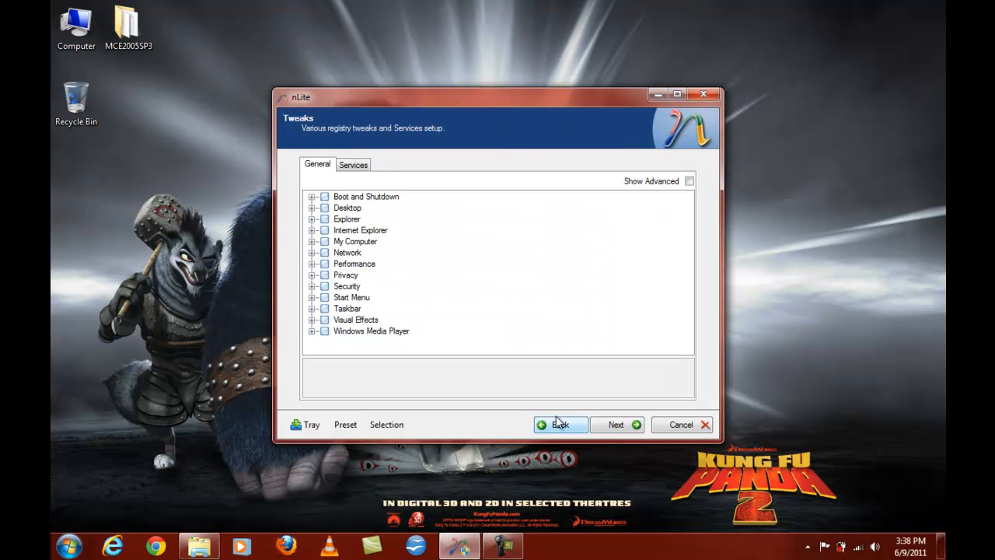
In the boot and desktop tweak groups, show the My Computer and My Documents icons on the desktop.
left_click(312, 196)
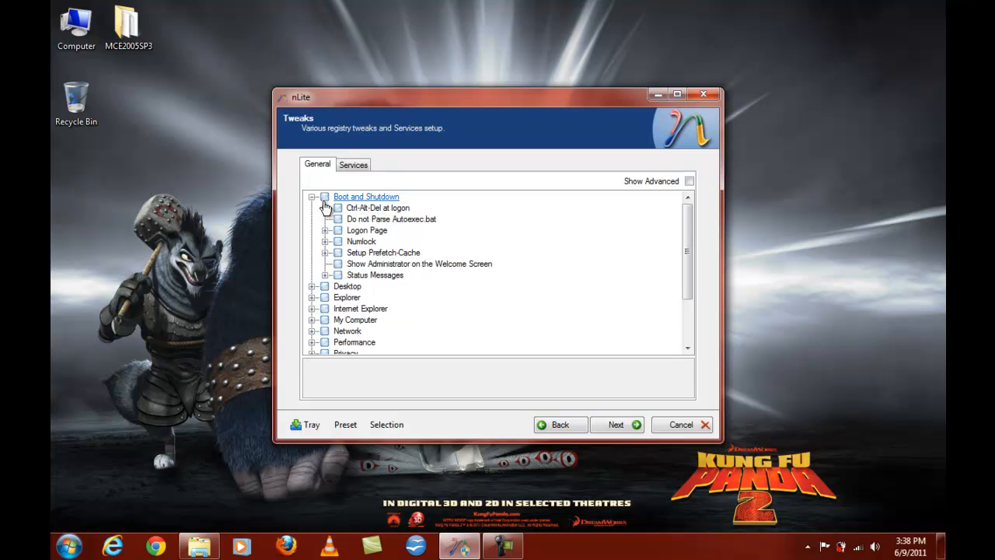
left_click(327, 208)
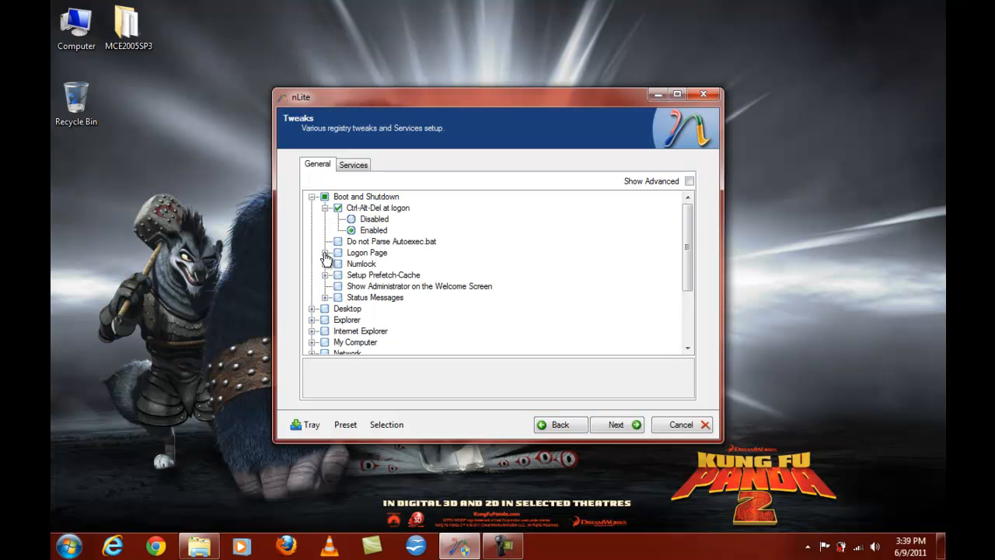
left_click(327, 252)
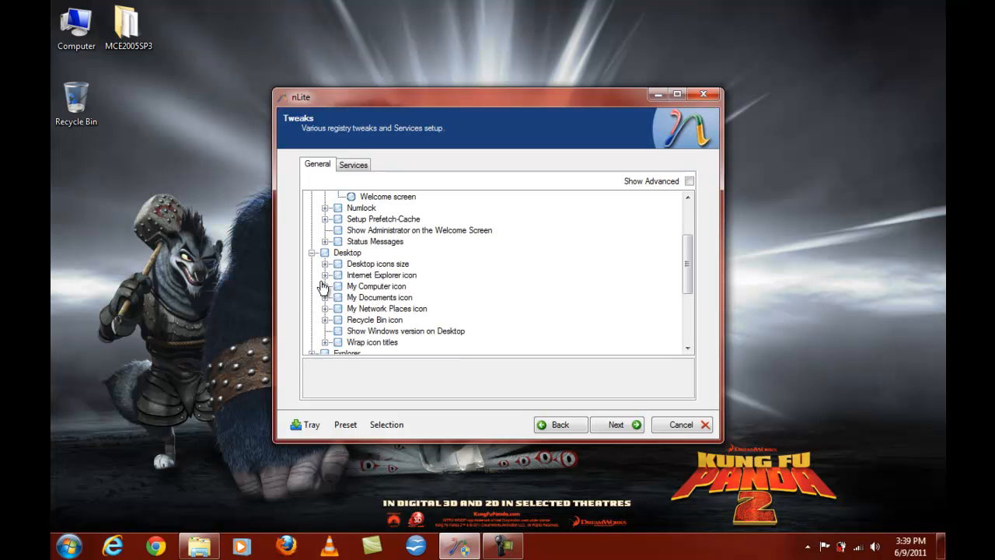
left_click(326, 286)
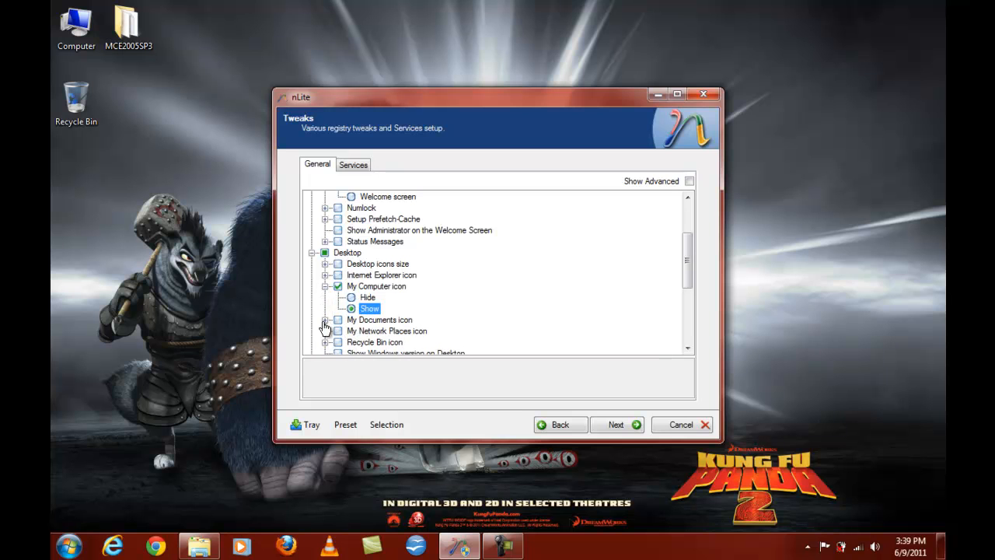
left_click(327, 320)
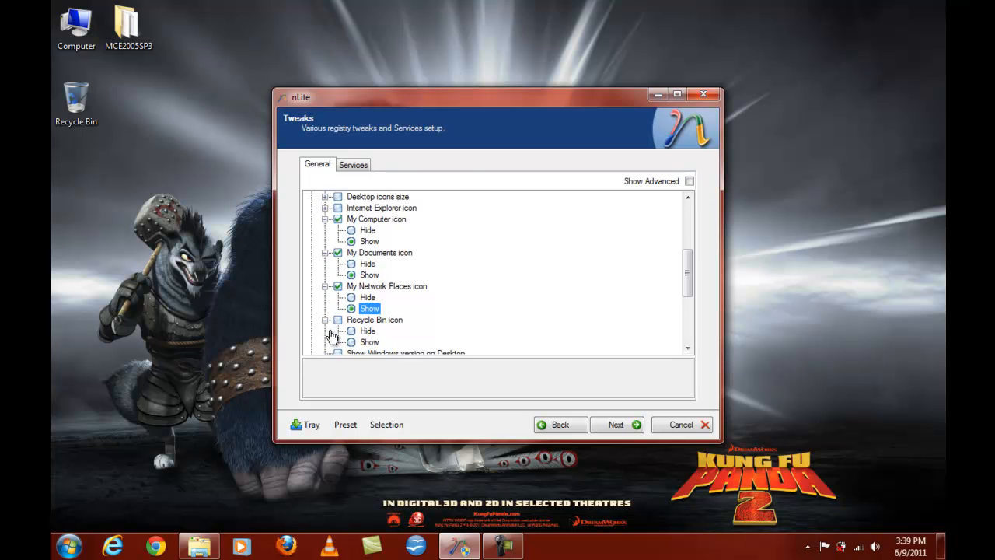
Review the Explorer and Internet Explorer groups and add Administrative Tools under My Computer.
scroll("down", 3)
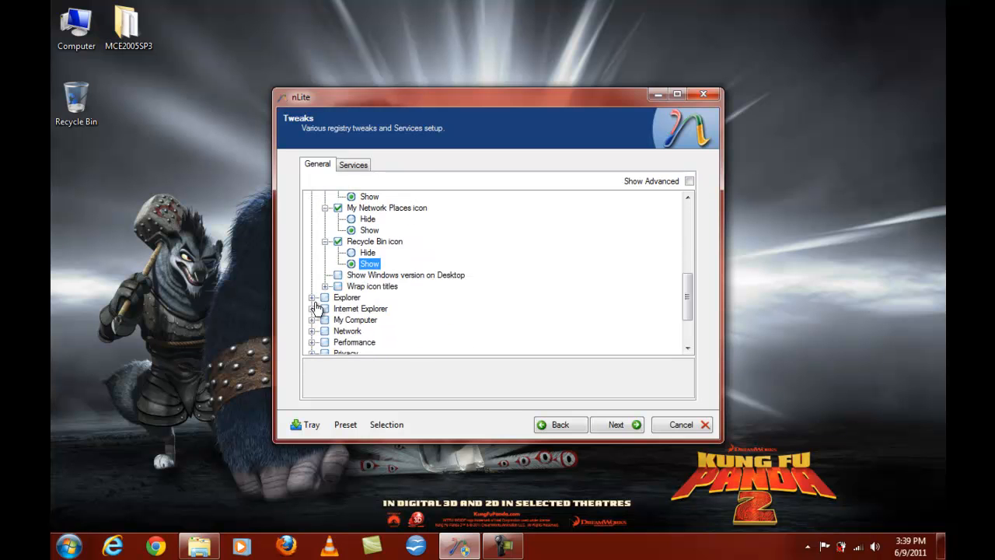
left_click(314, 297)
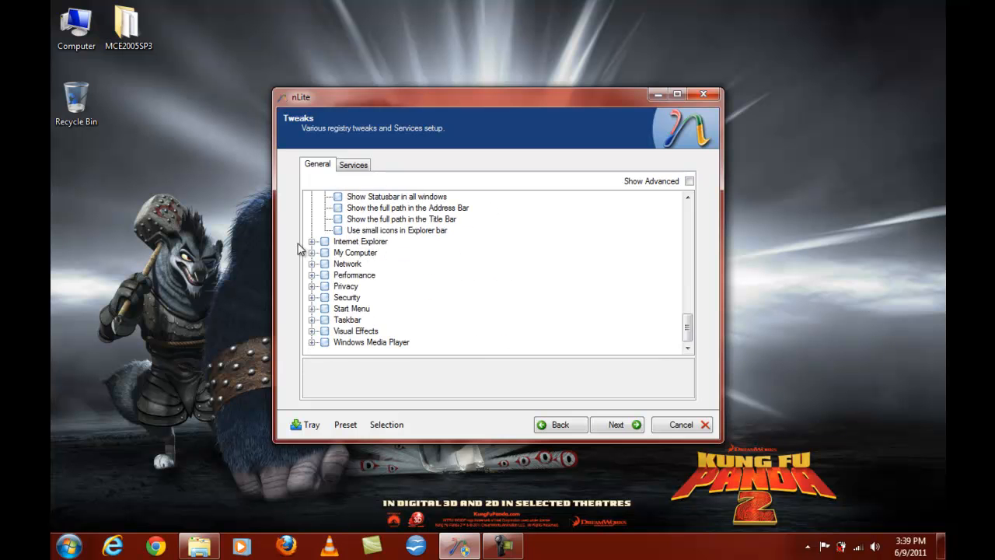
left_click(312, 241)
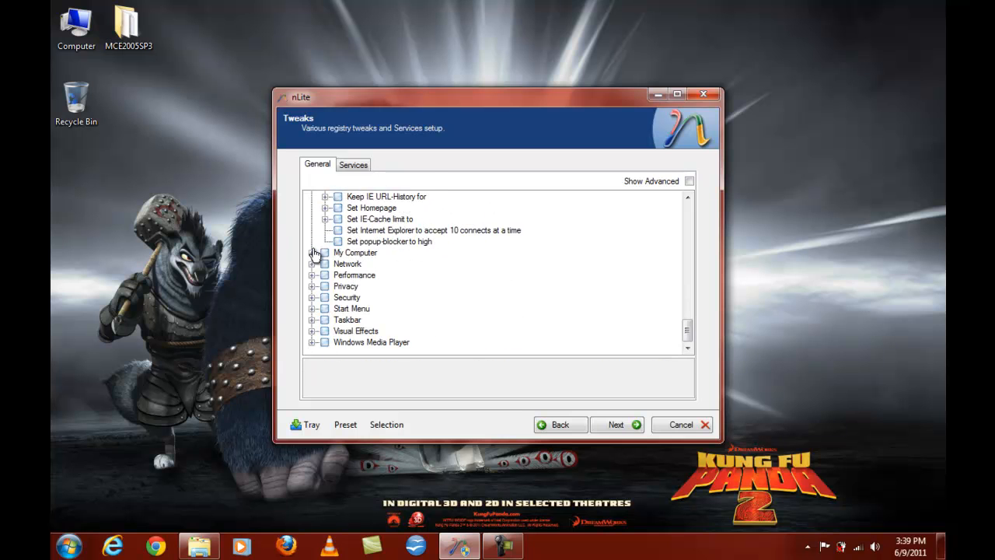
left_click(310, 252)
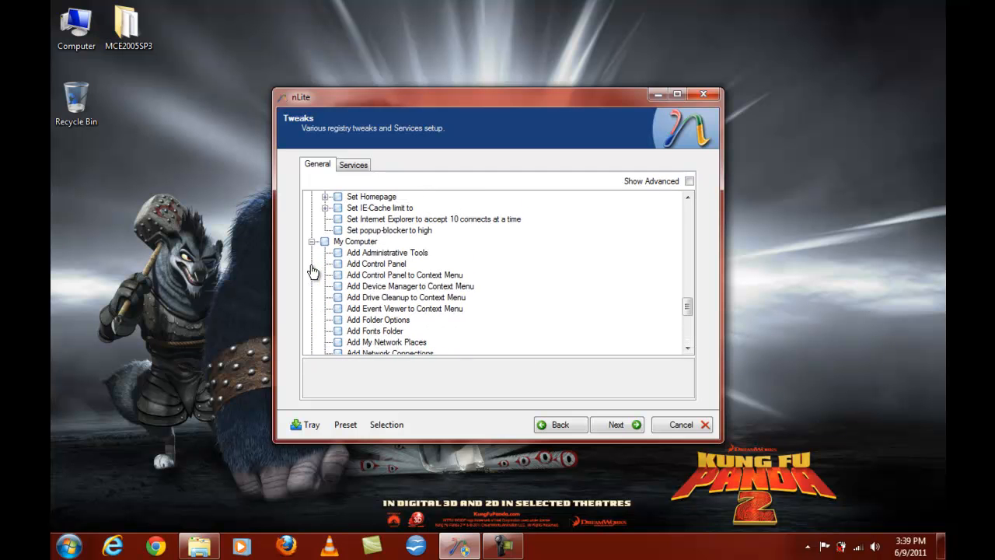
left_click(339, 286)
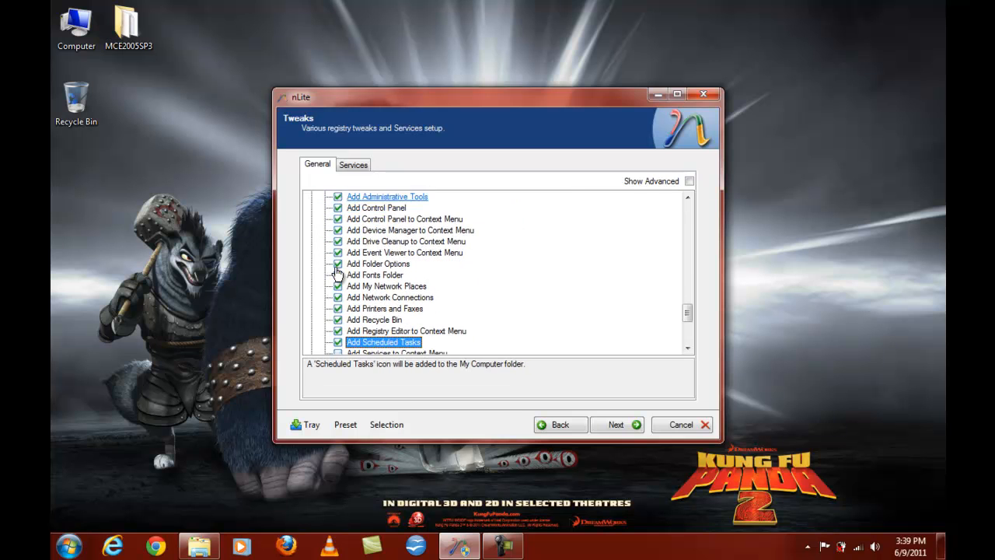
Under Performance enable classic folders with no tasks sidepanel, then review Security and Start Menu tweaks.
scroll("down", 3)
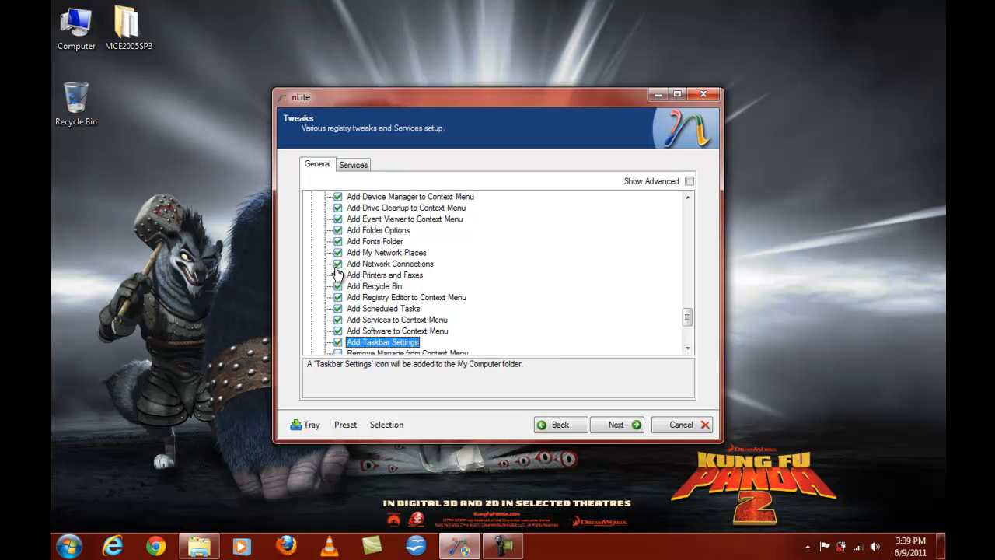
scroll("down", 3)
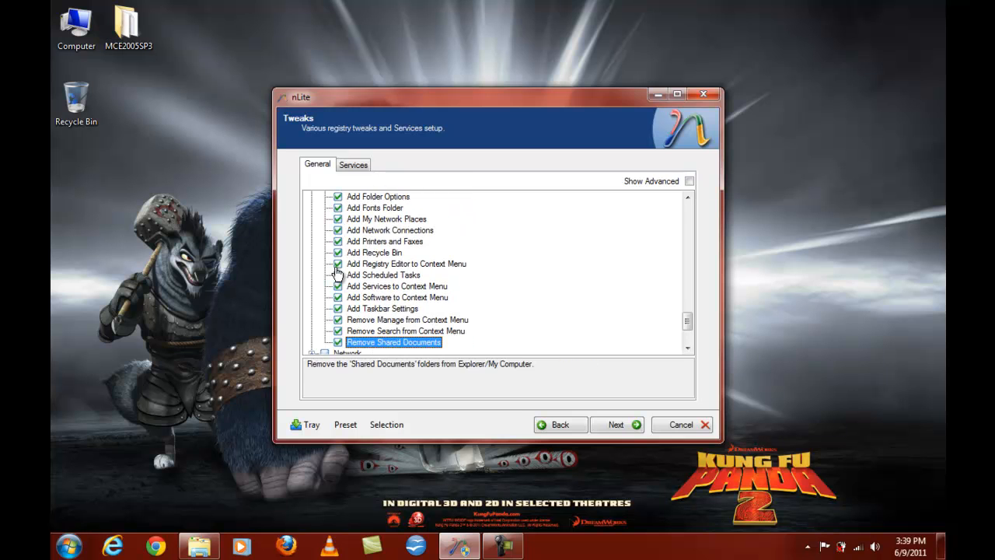
scroll("down", 3)
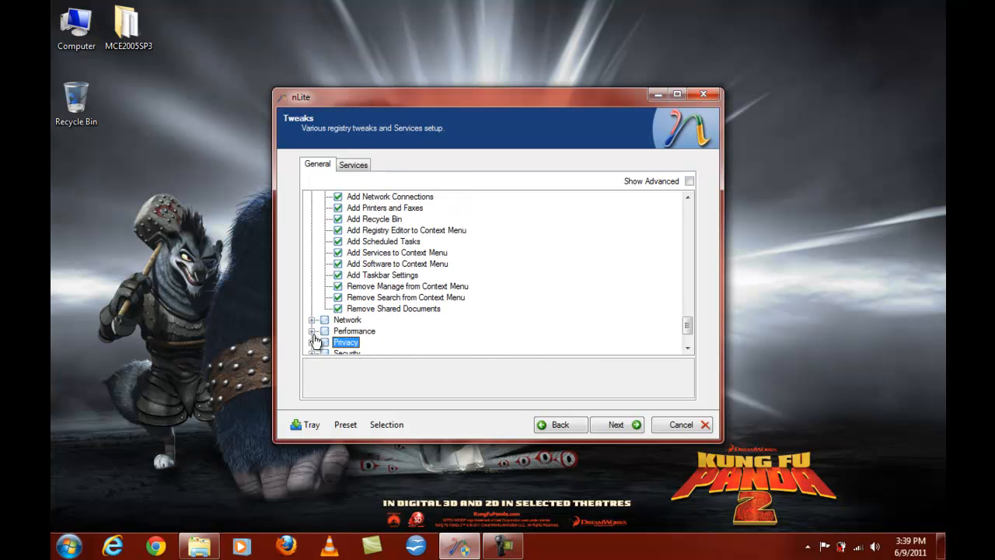
left_click(314, 330)
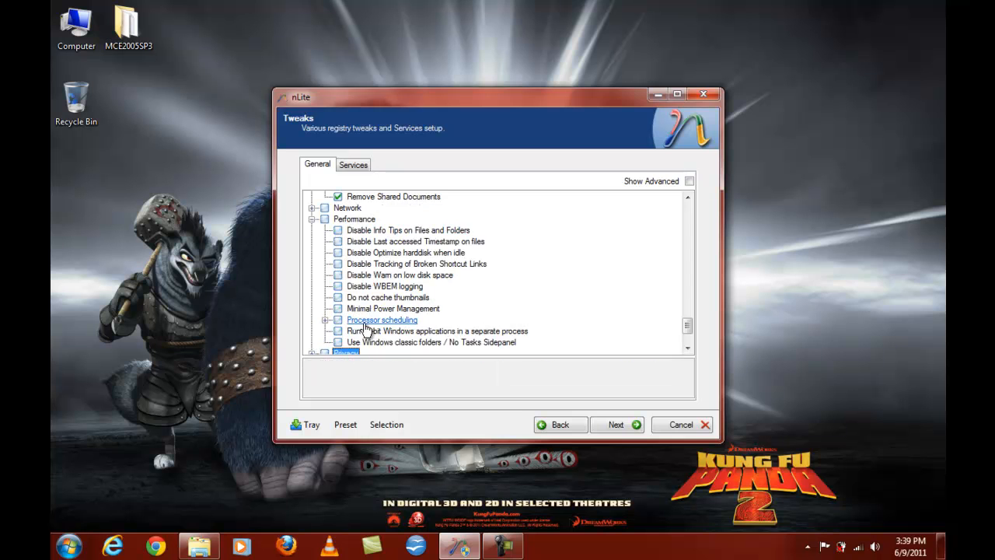
left_click(338, 342)
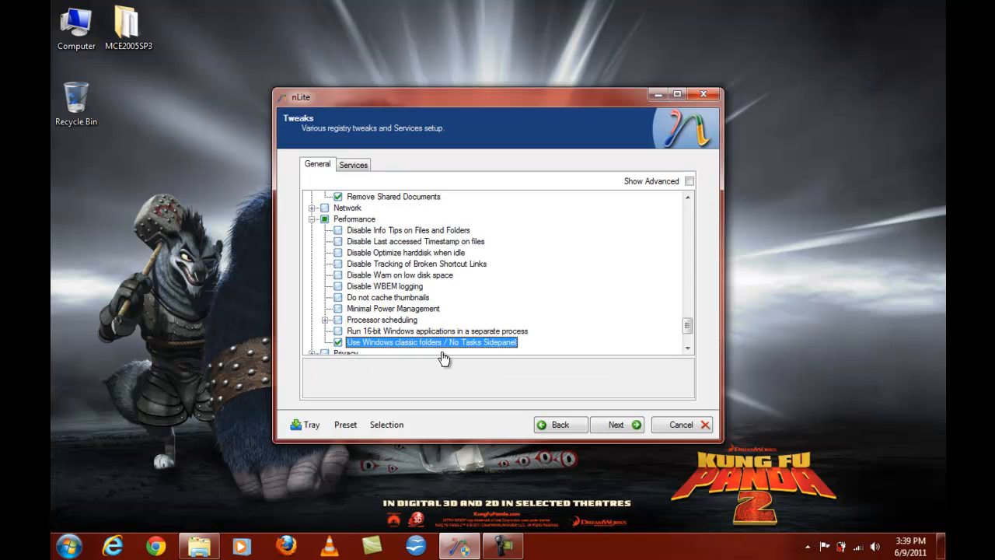
scroll("down", 3)
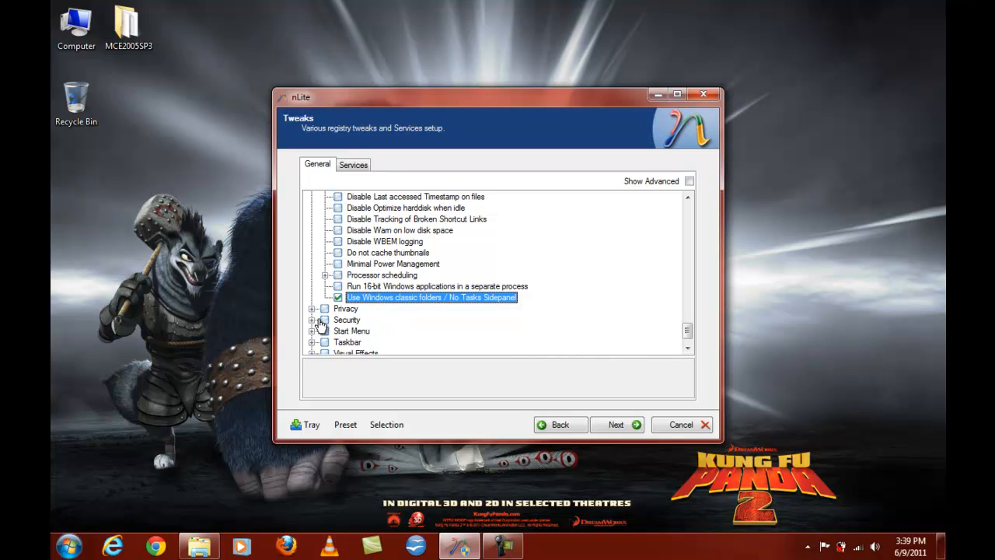
left_click(314, 320)
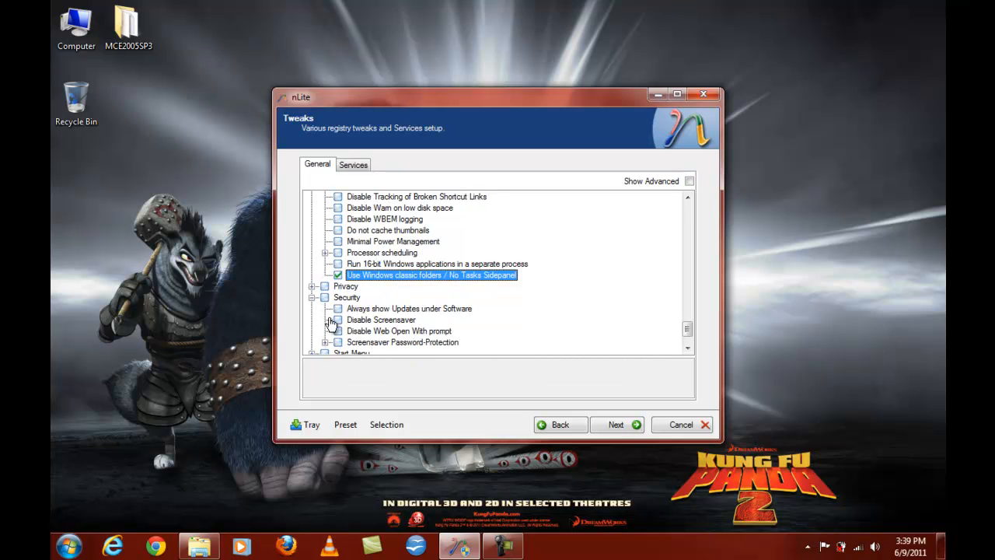
scroll("down", 3)
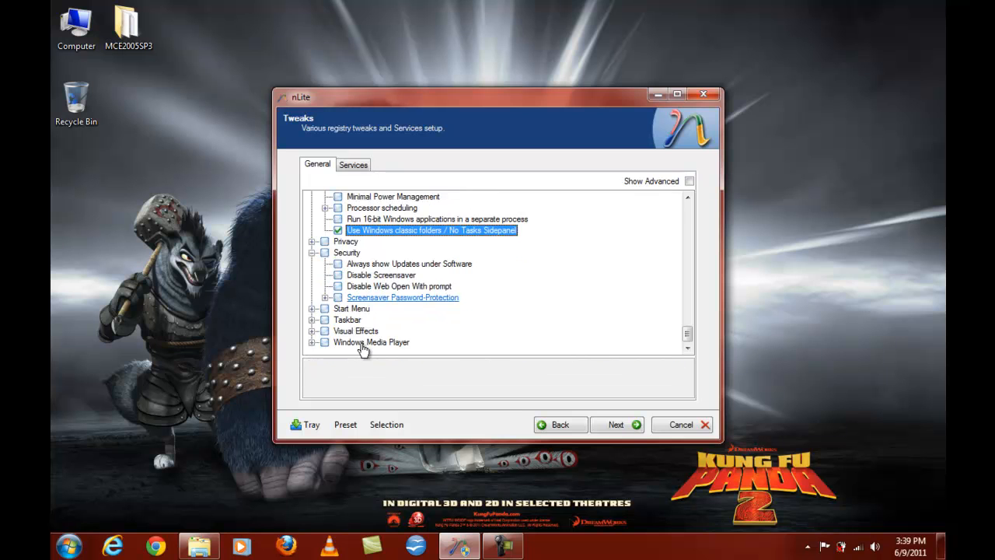
left_click(311, 308)
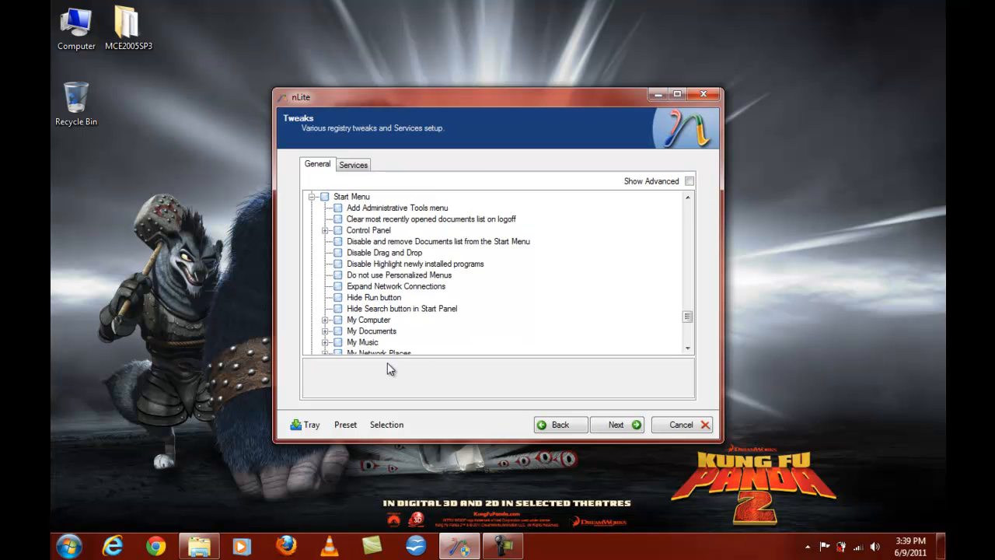
Disable visual effects such as shortcut underlines and sliding taskbar buttons, check Windows Media Player tweaks, and move to the Services list.
scroll("down", 3)
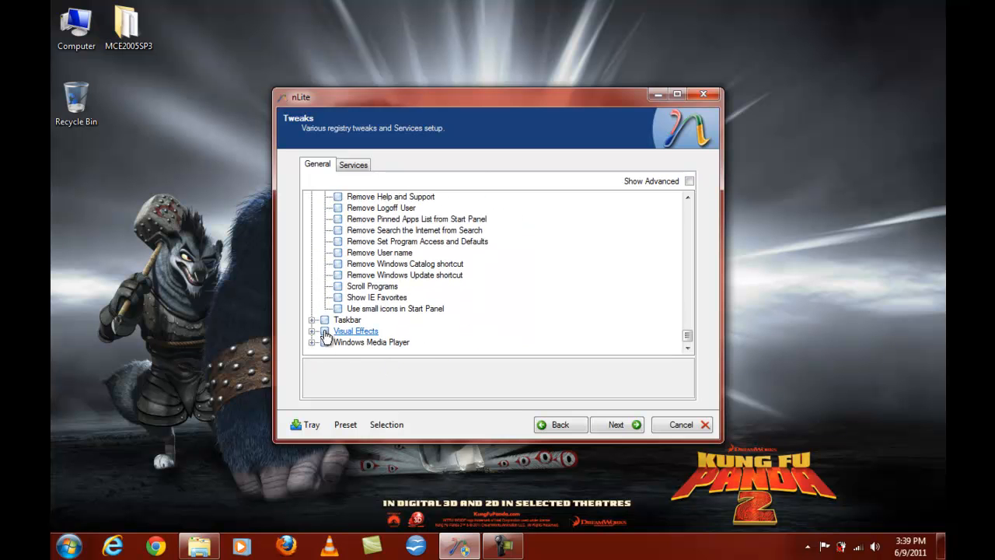
left_click(312, 330)
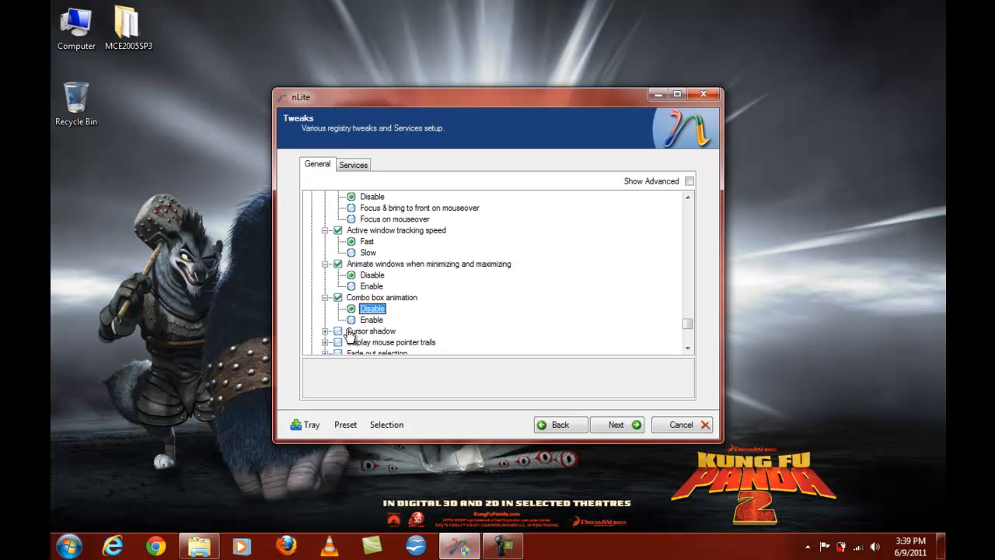
scroll("down", 3)
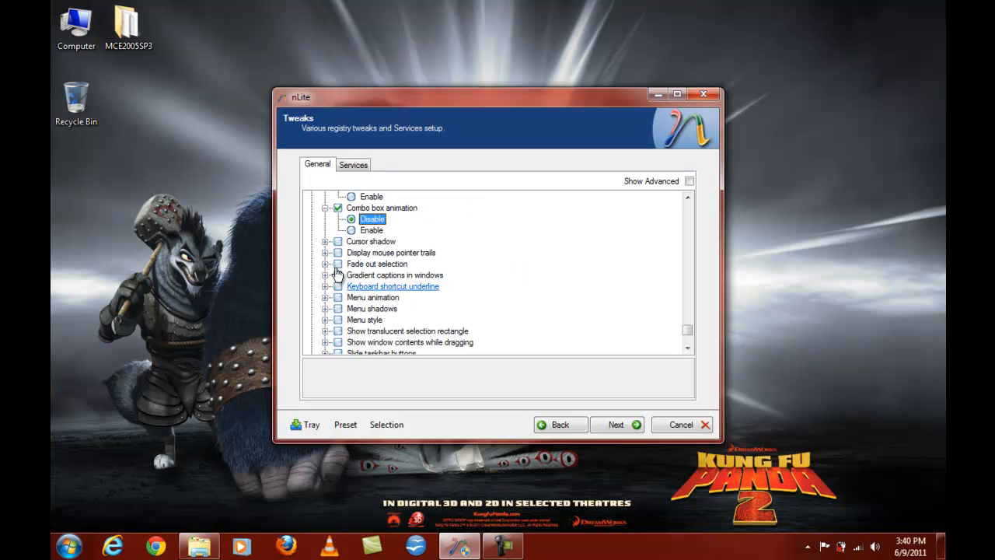
left_click(327, 273)
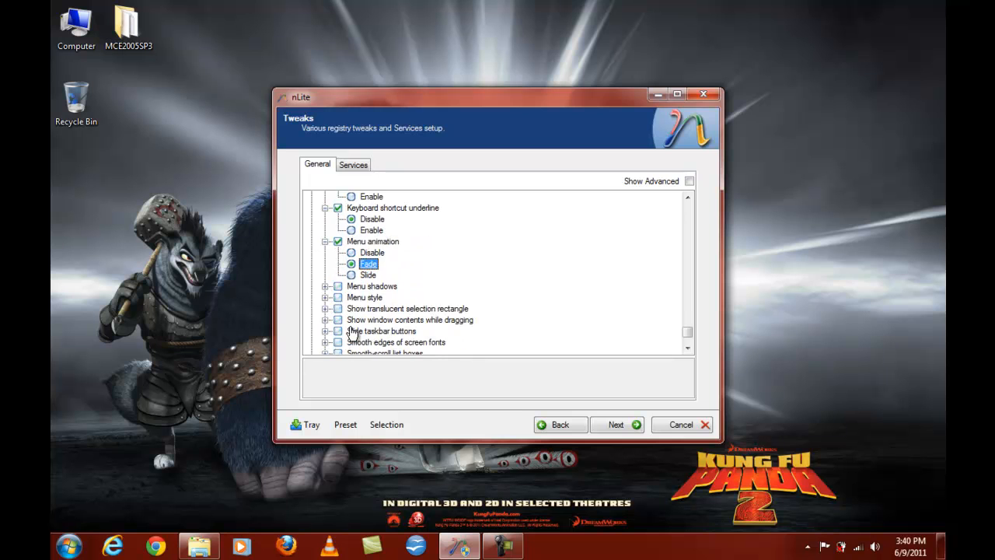
left_click(327, 286)
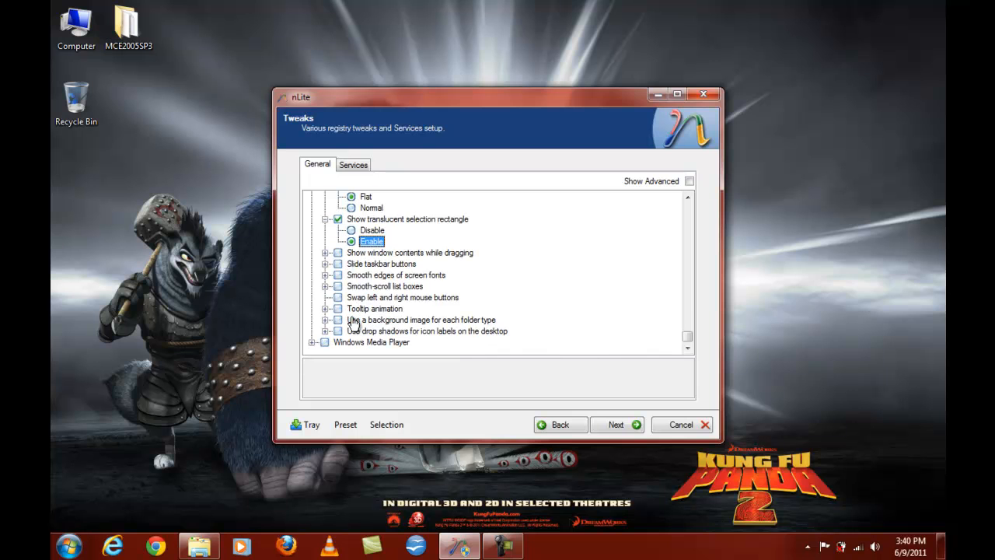
left_click(338, 252)
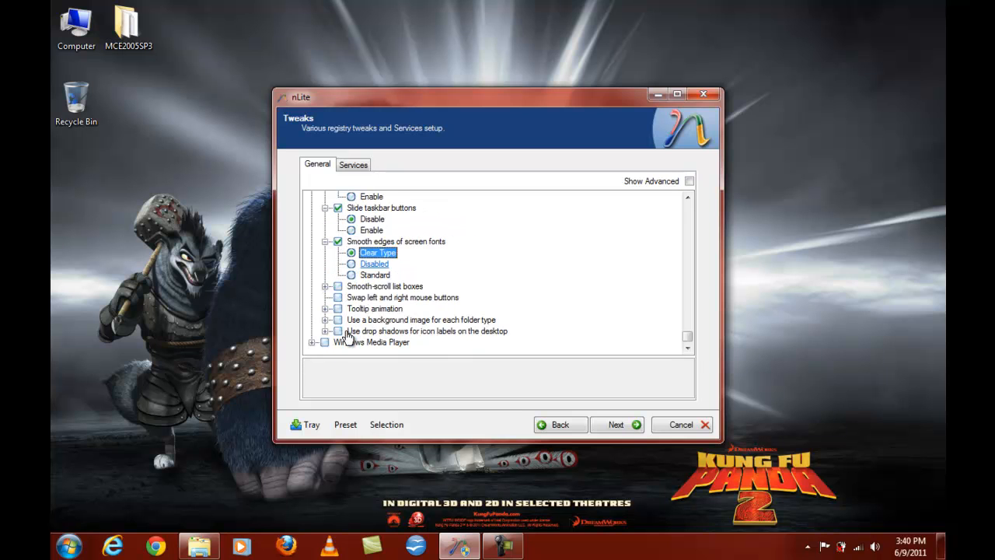
mouse_move(323, 342)
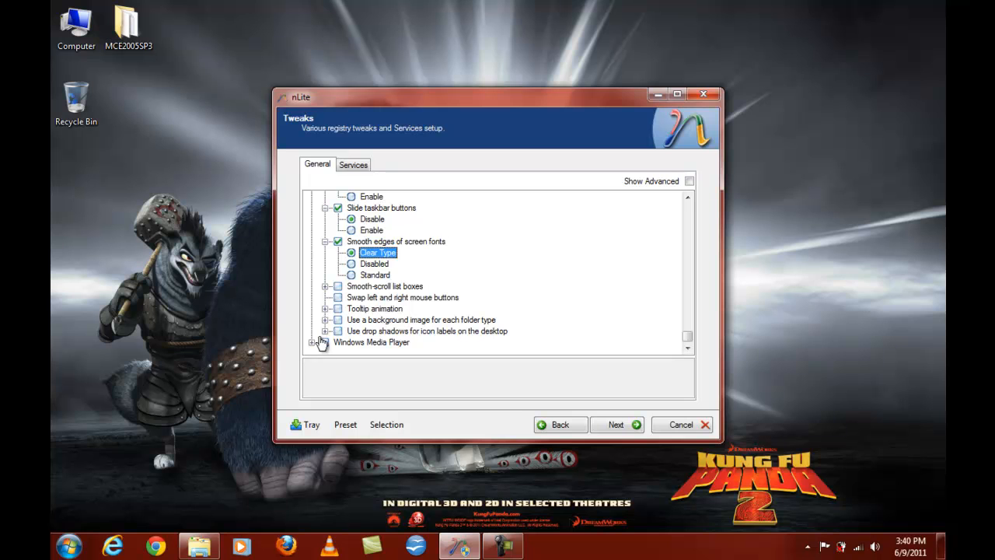
left_click(320, 342)
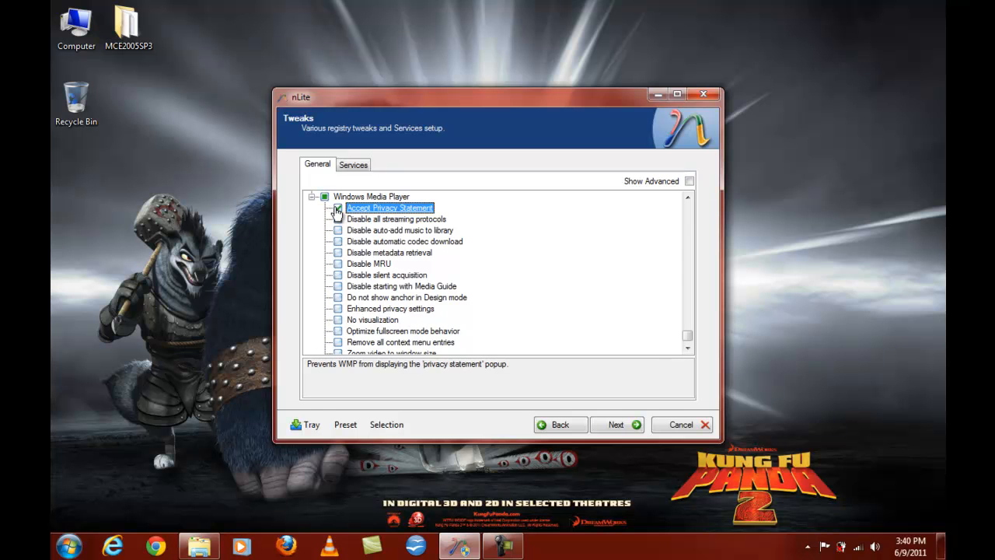
left_click(353, 165)
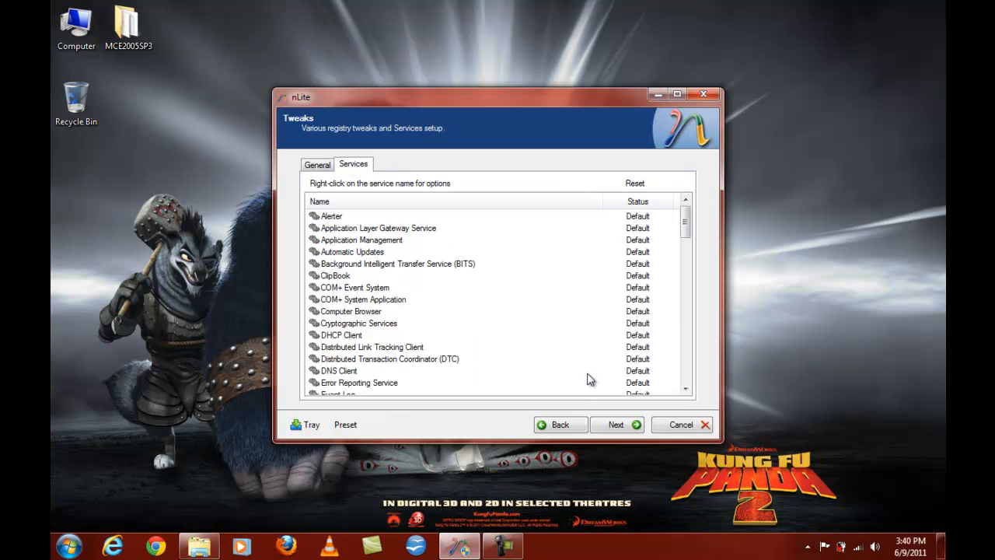